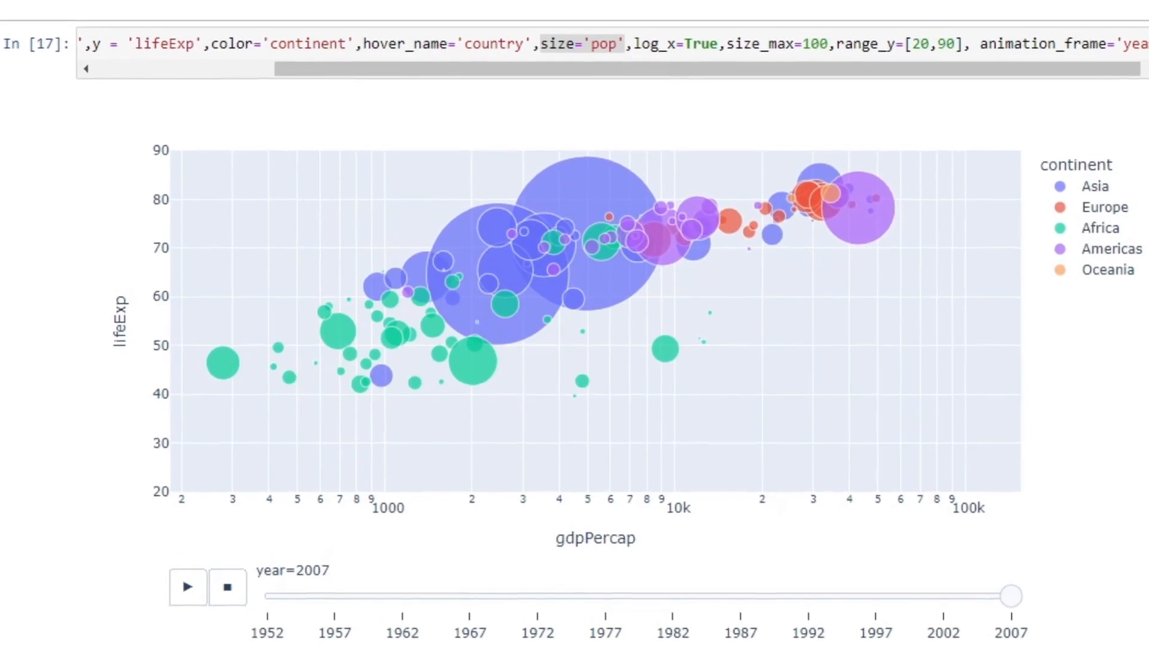
Step: Scroll through the gallery demos and open the FIFA dashboard's old-school player dropdown
scroll("down", 3)
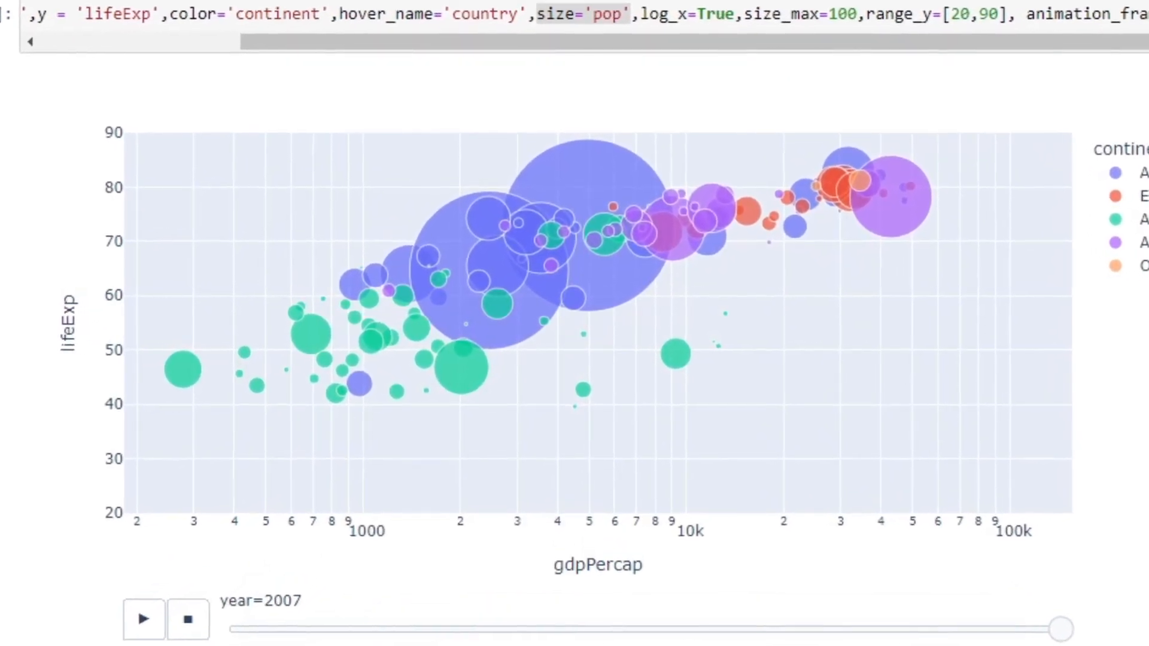
scroll("down", 3)
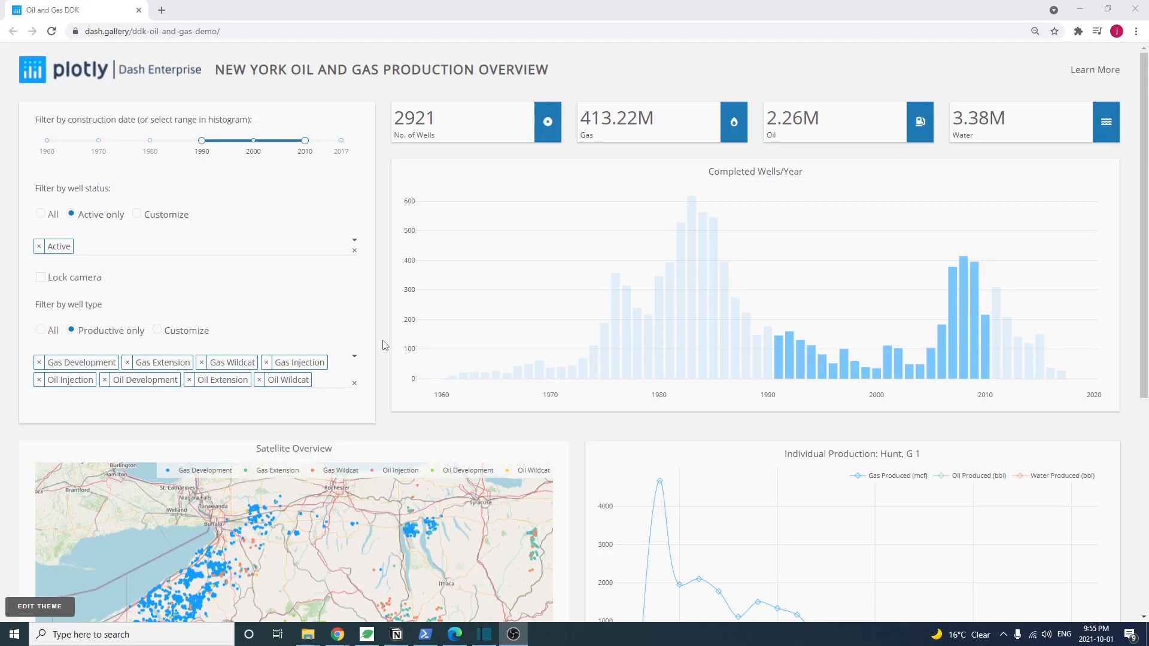
scroll("down", 3)
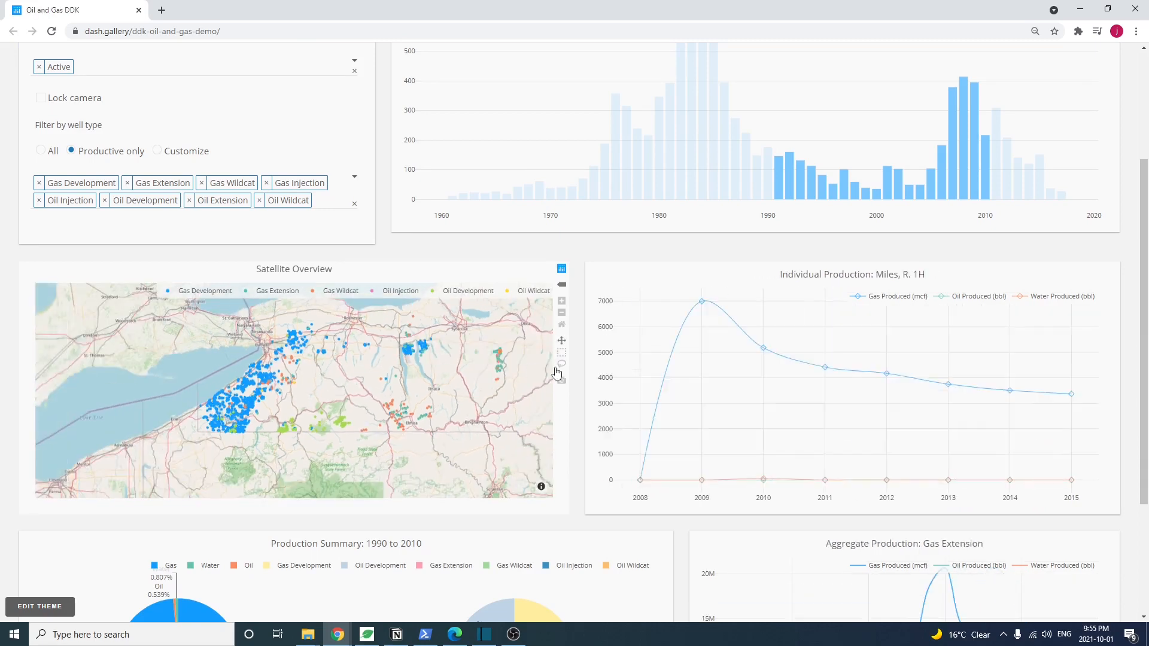
scroll("down", 3)
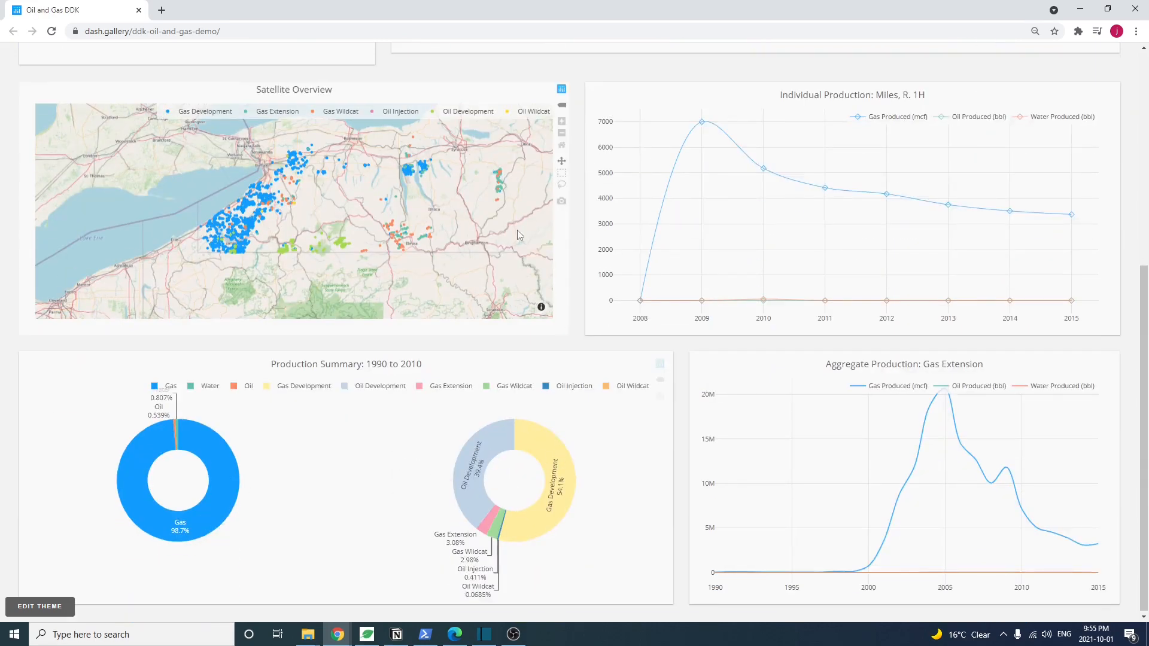
left_click(262, 214)
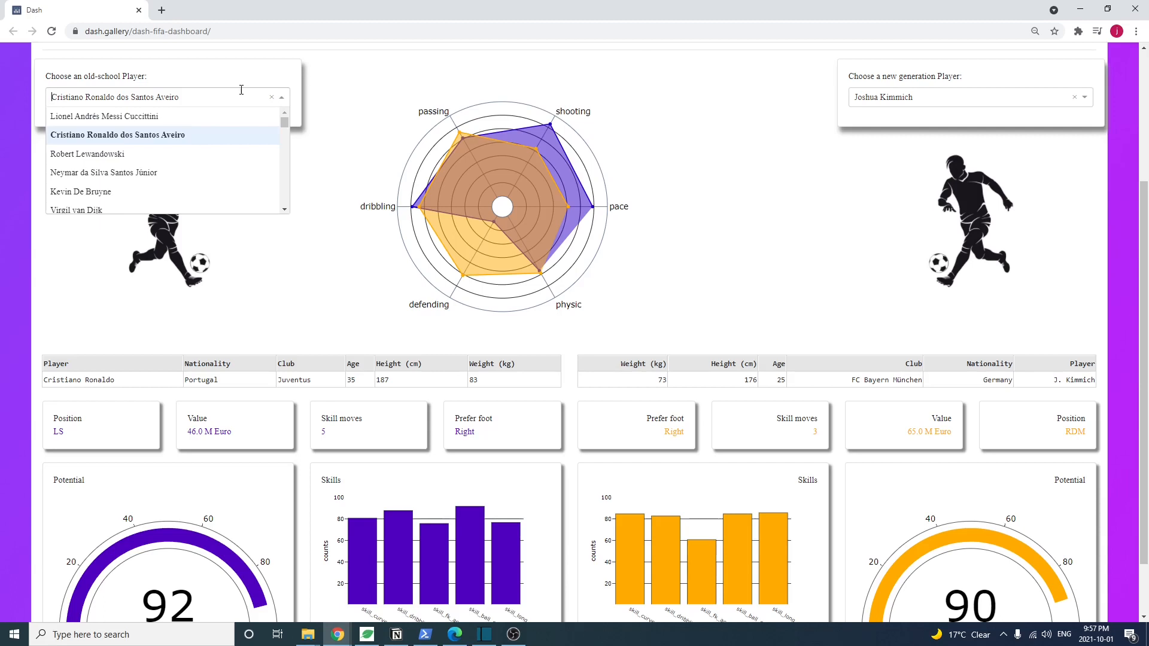
Step: Search 'me' and choose the FC Barcelona player rated 93 for comparison with the new-generation player
type("me")
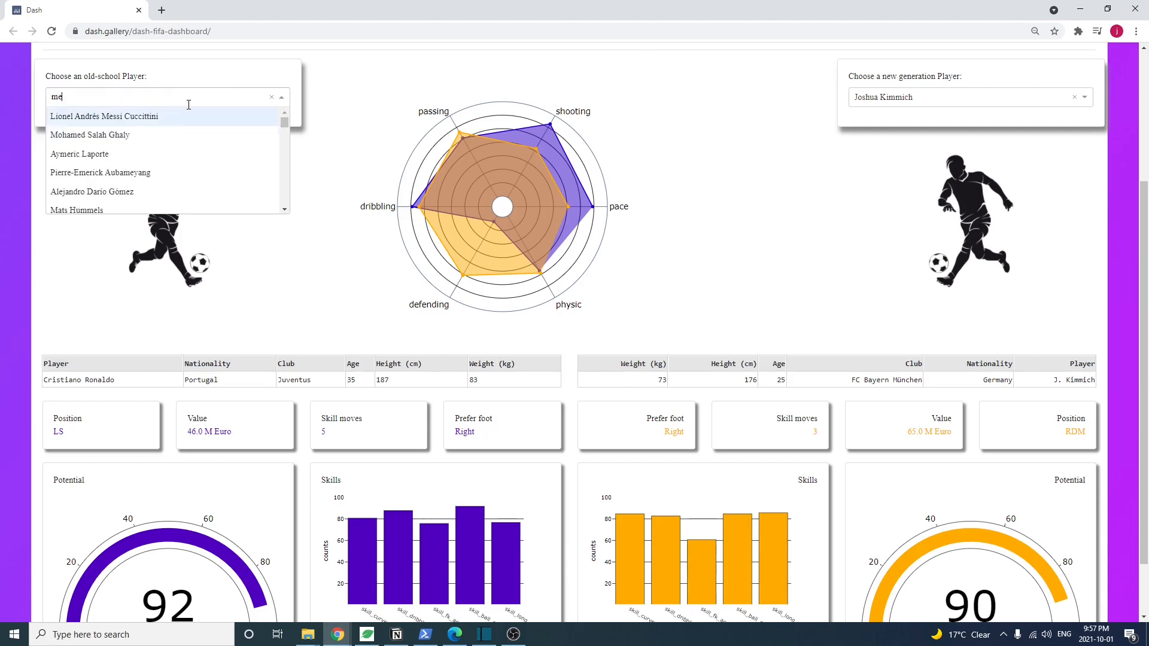
left_click(104, 116)
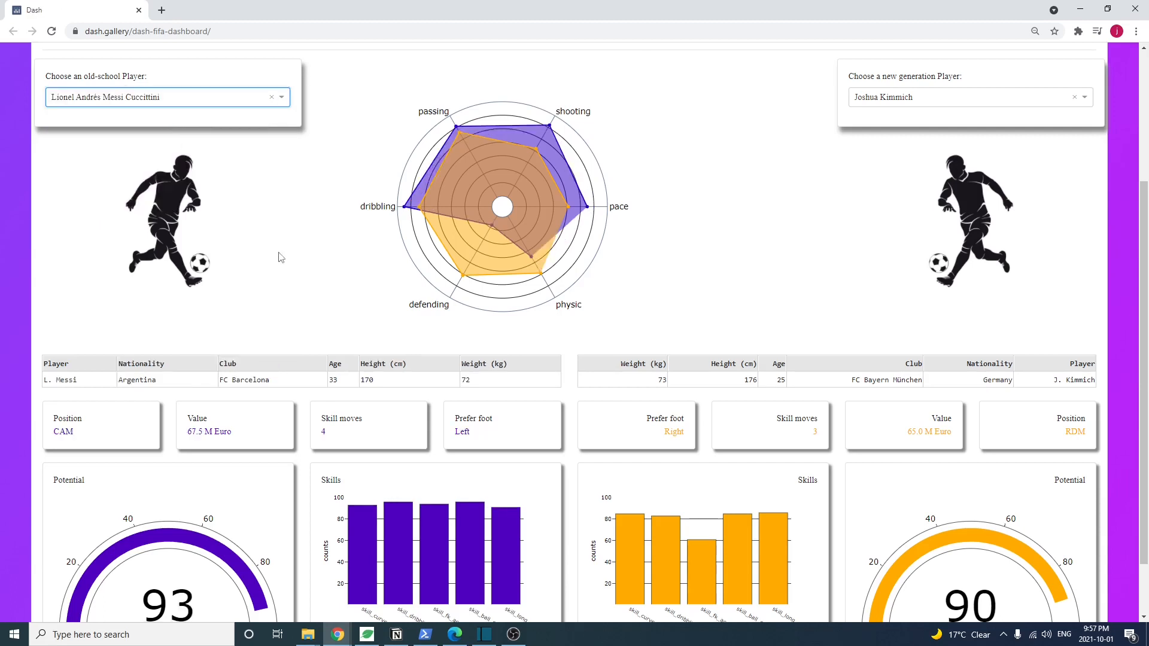
scroll("down", 3)
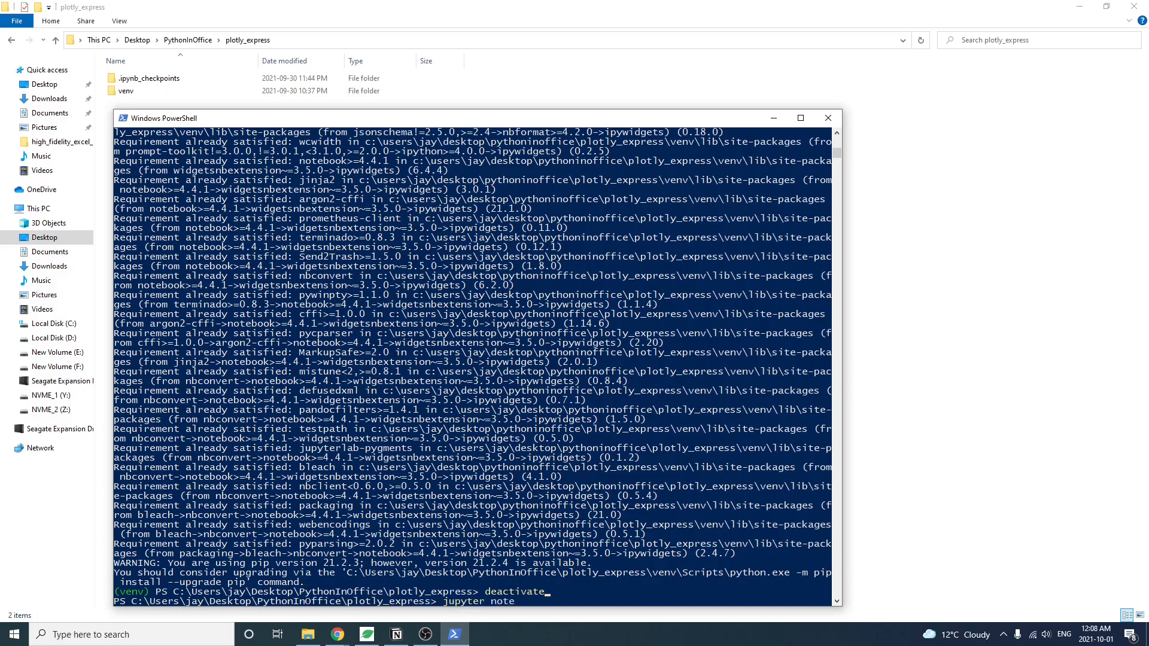
Step: Activate the virtual environment and enter pip install plotly ipywidgets at the prompt
key("Return")
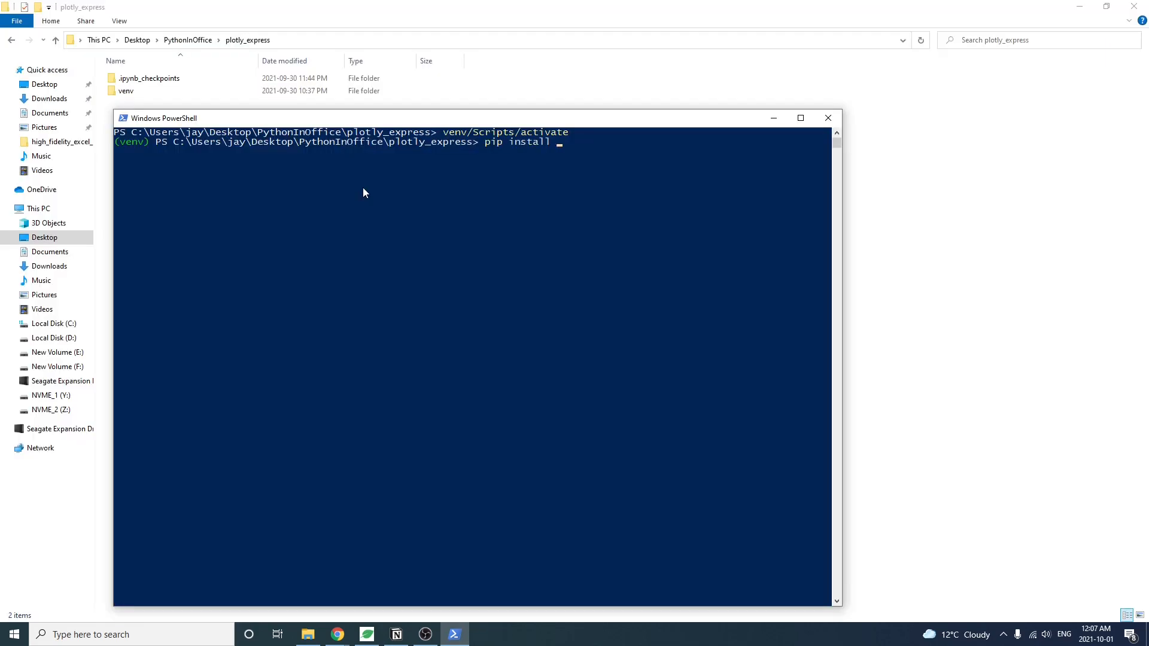
type("plotly ipywid")
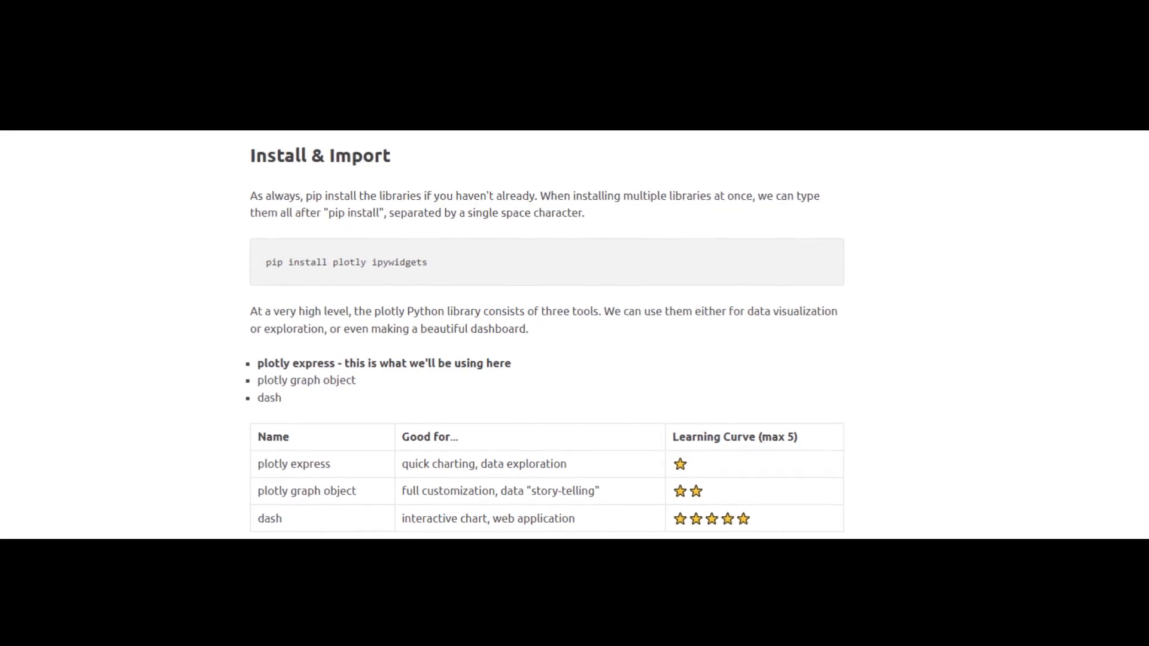
scroll("up", 3)
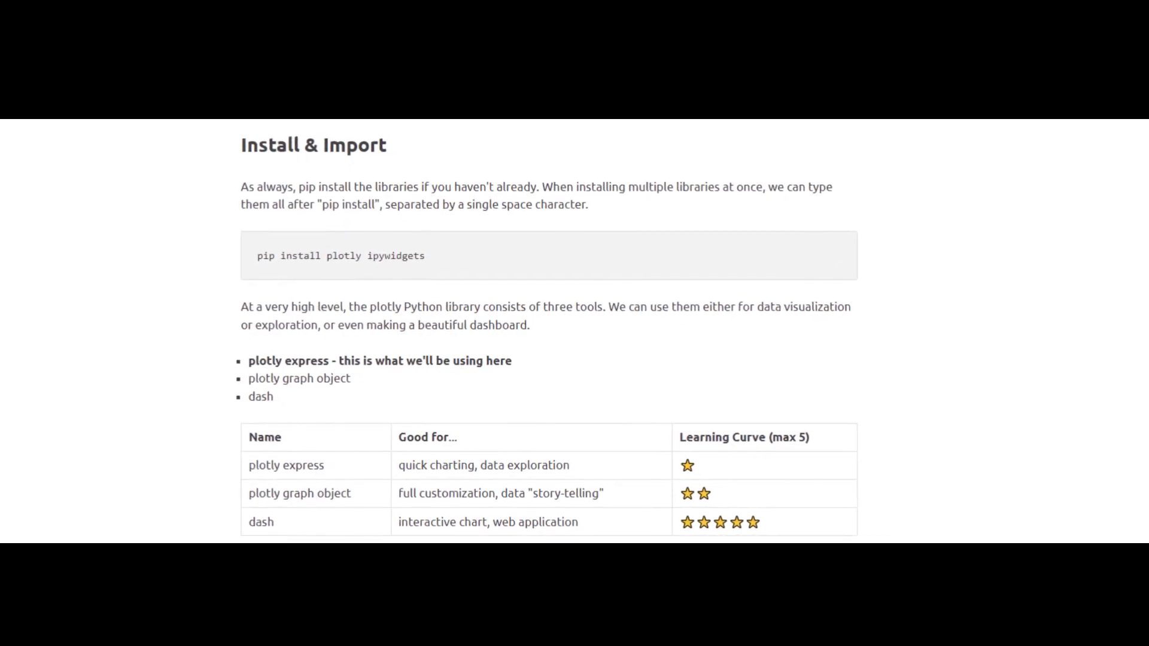
scroll("up", 3)
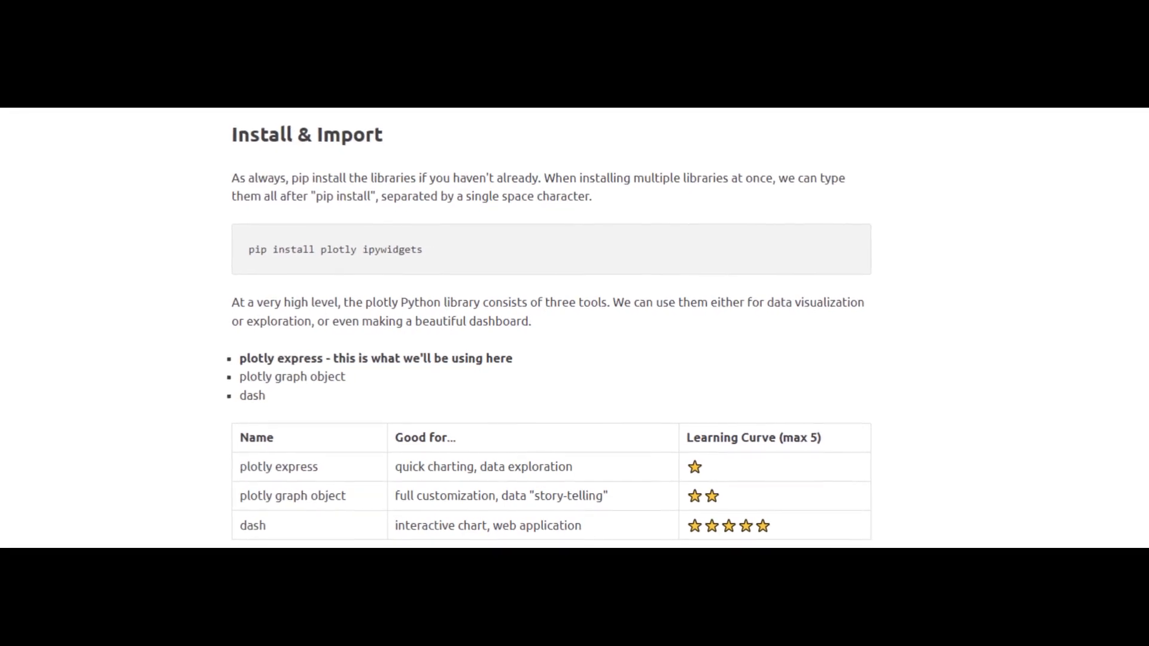
scroll("up", 3)
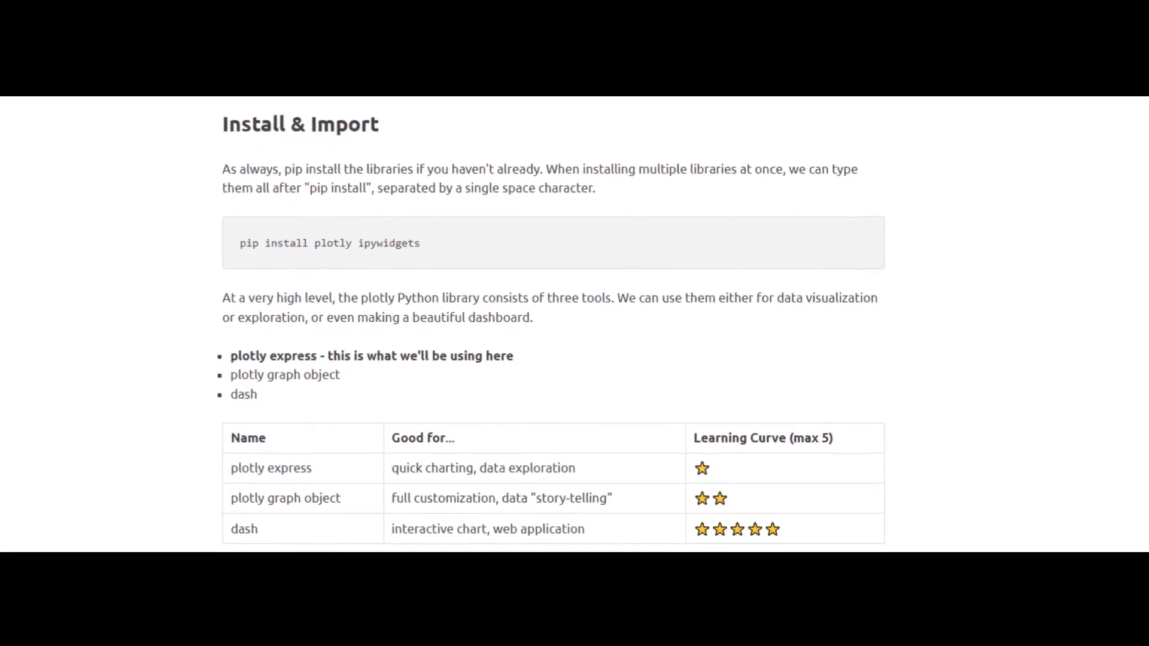
scroll("up", 3)
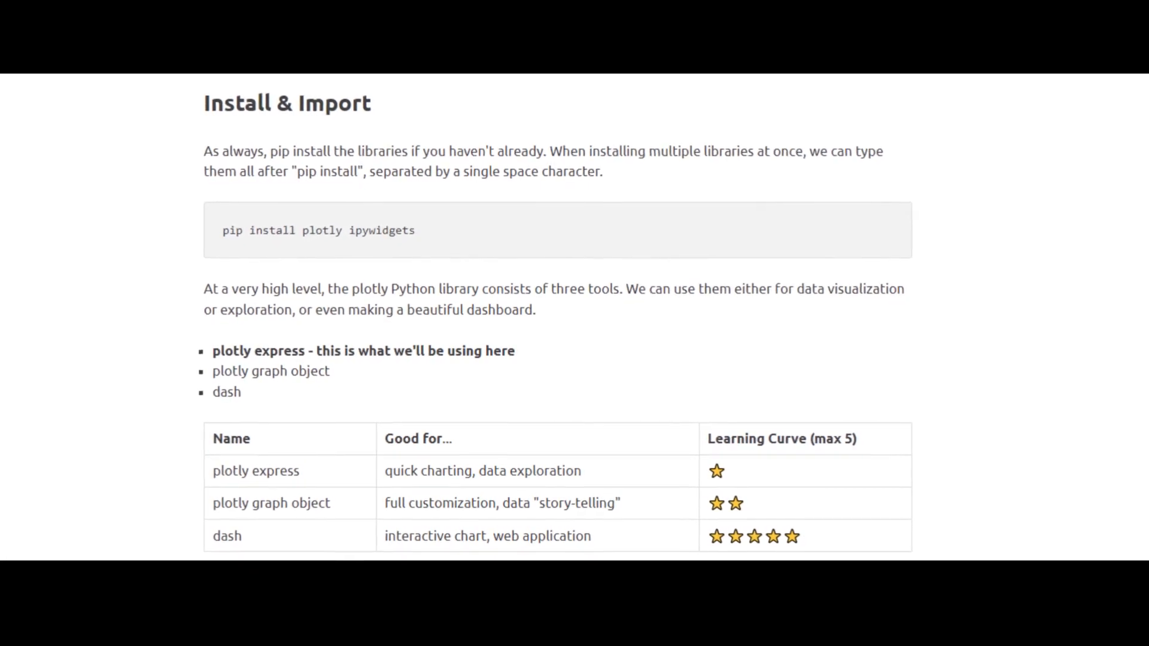
scroll("up", 3)
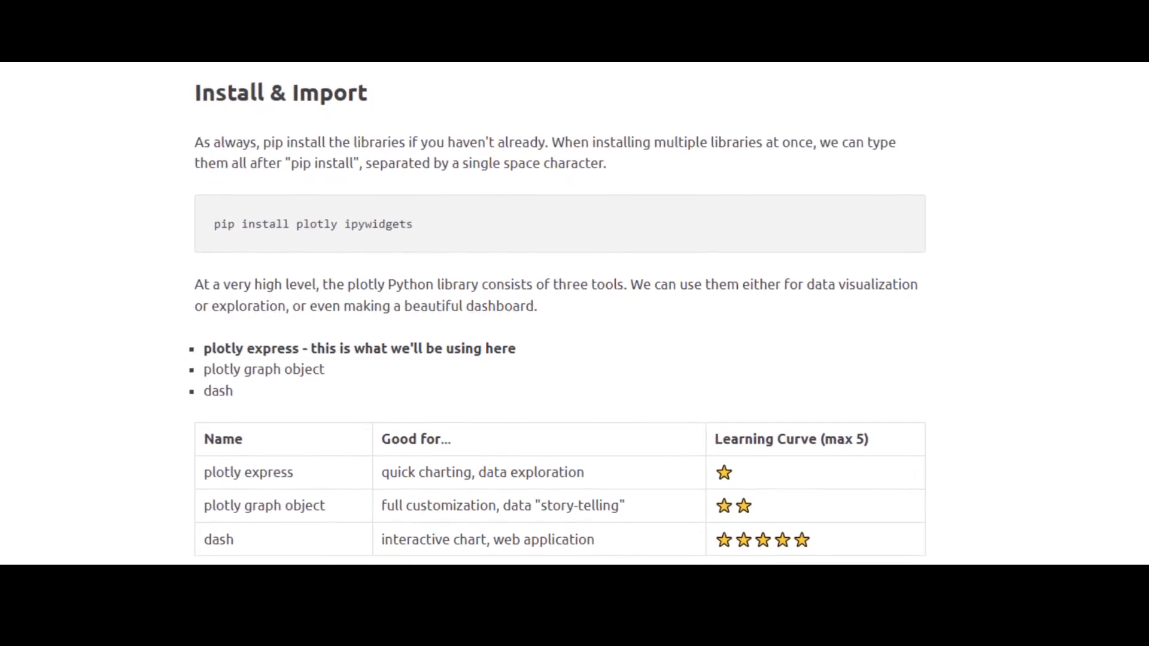
scroll("up", 3)
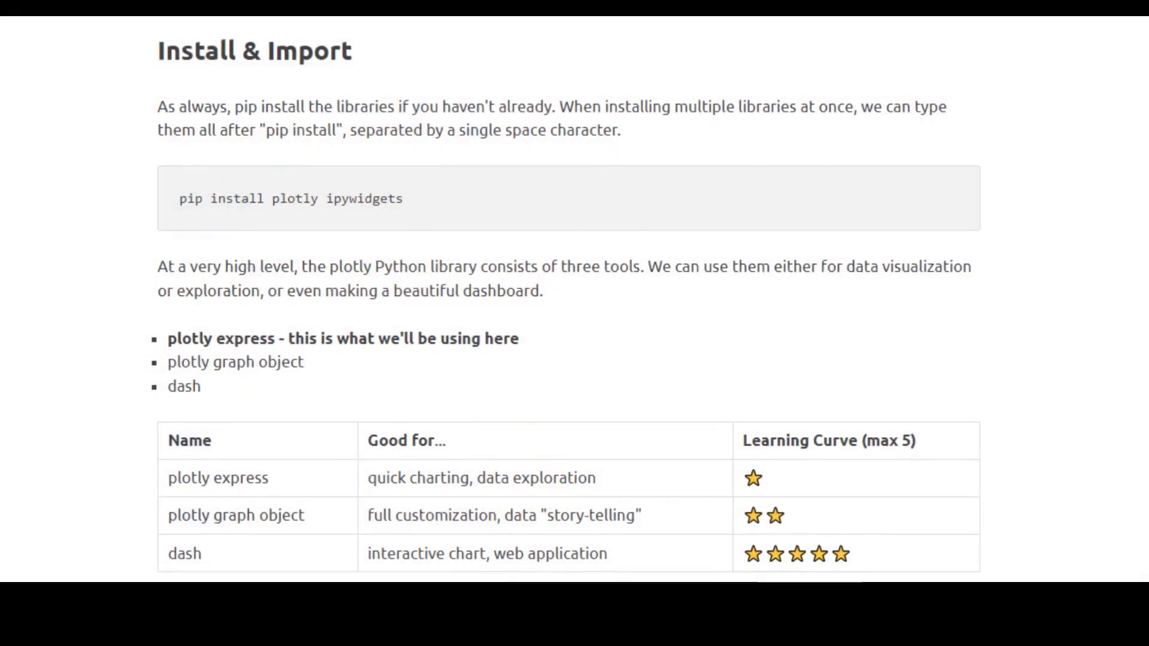
scroll("up", 3)
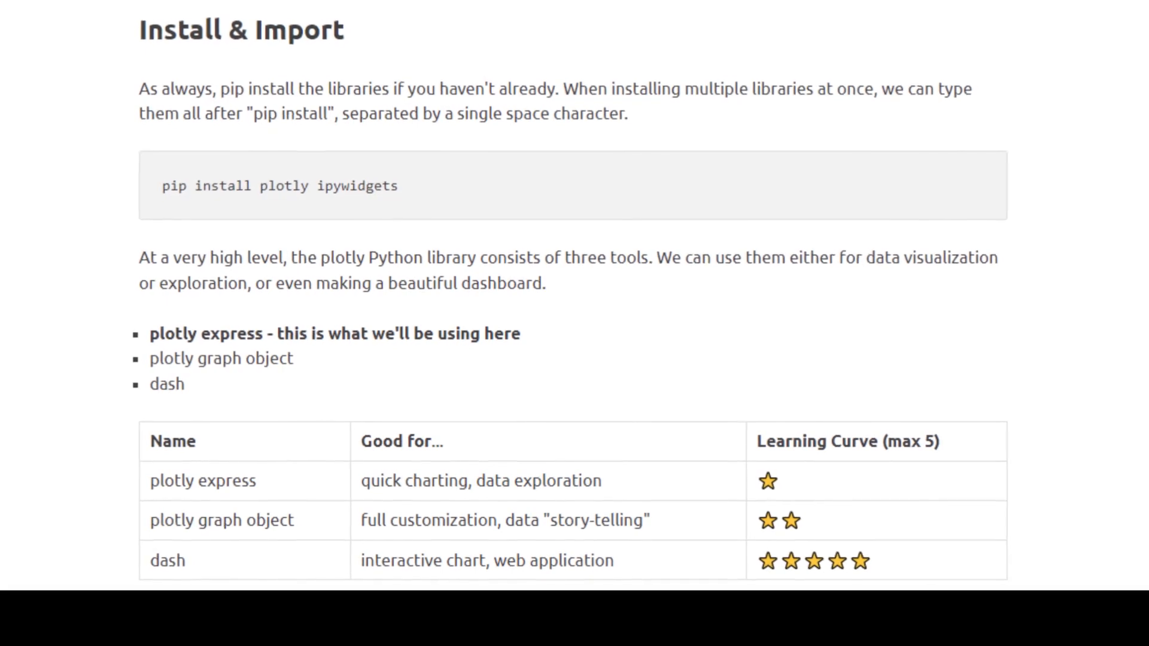
scroll("up", 3)
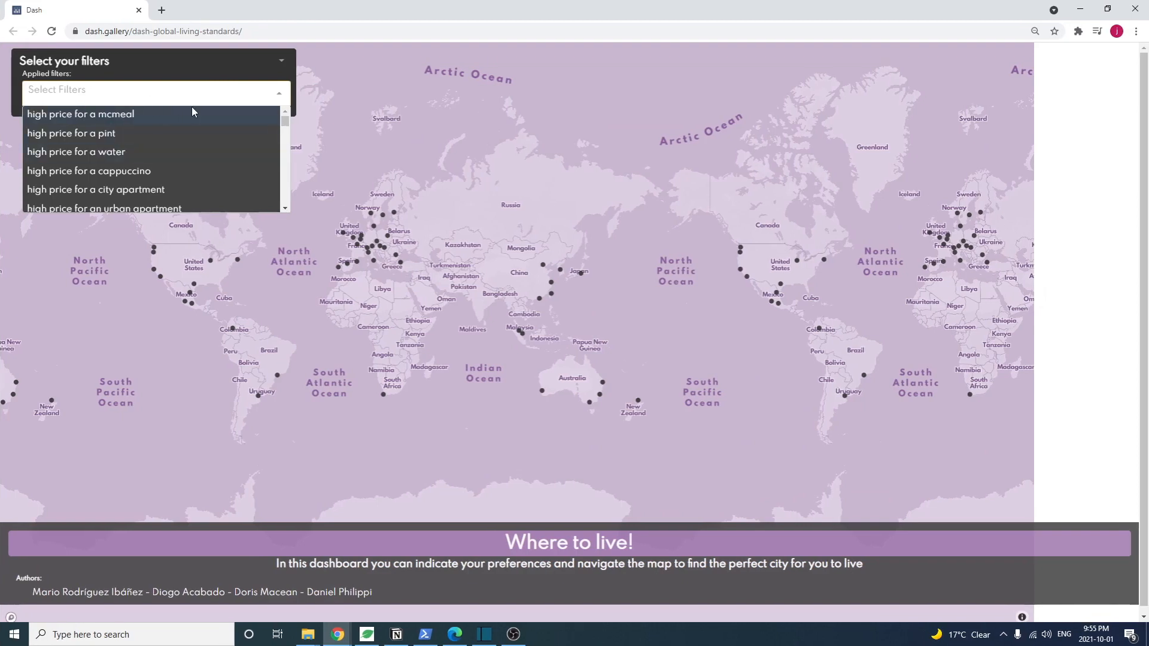
Step: Apply the 'high price for a mcmeal' filter to the living-standards map
left_click(81, 114)
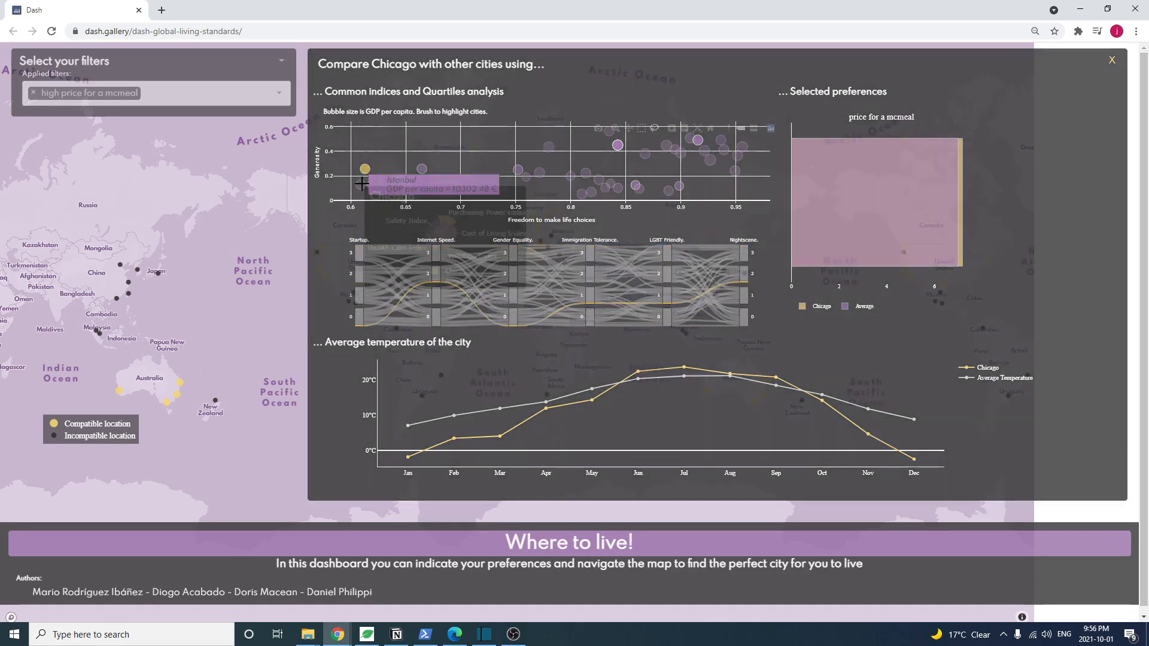
mouse_move(637, 179)
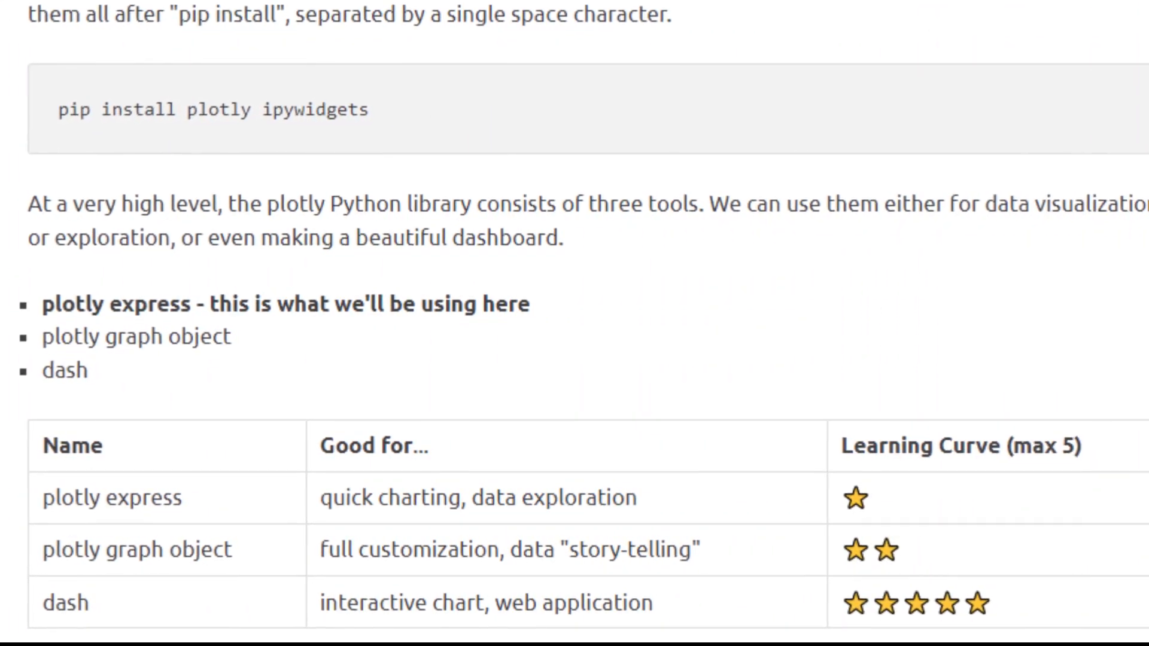
Step: Write import plotly.express as px and df = px.data.gapminder() in new cells
scroll("up", 3)
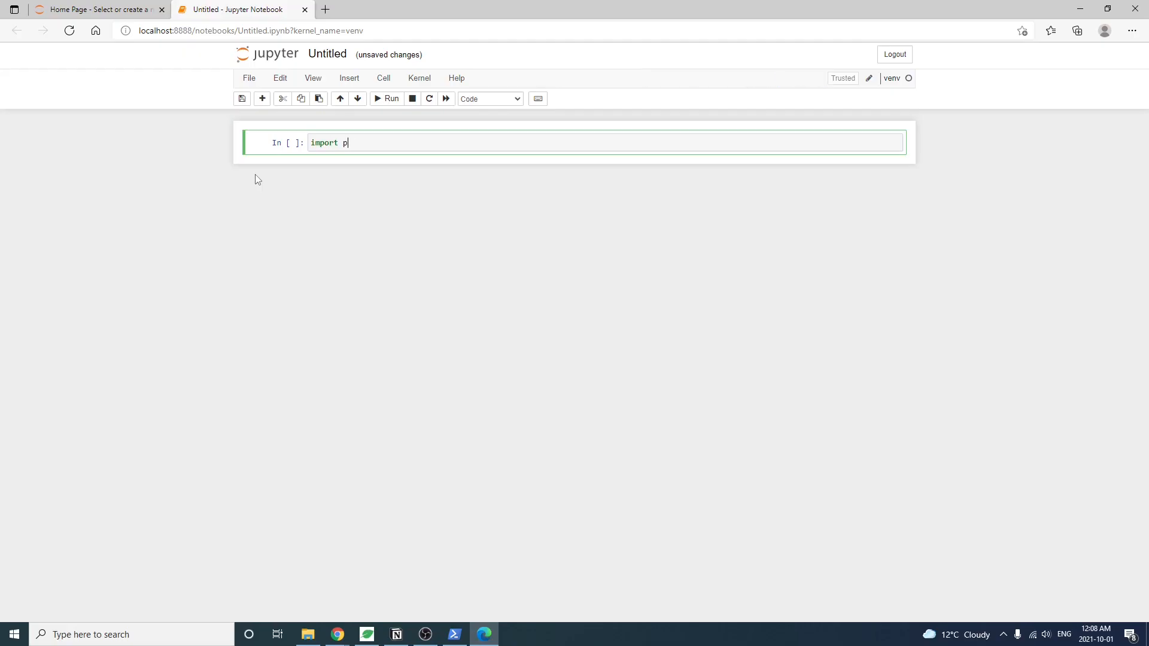
type("lotly.express as px")
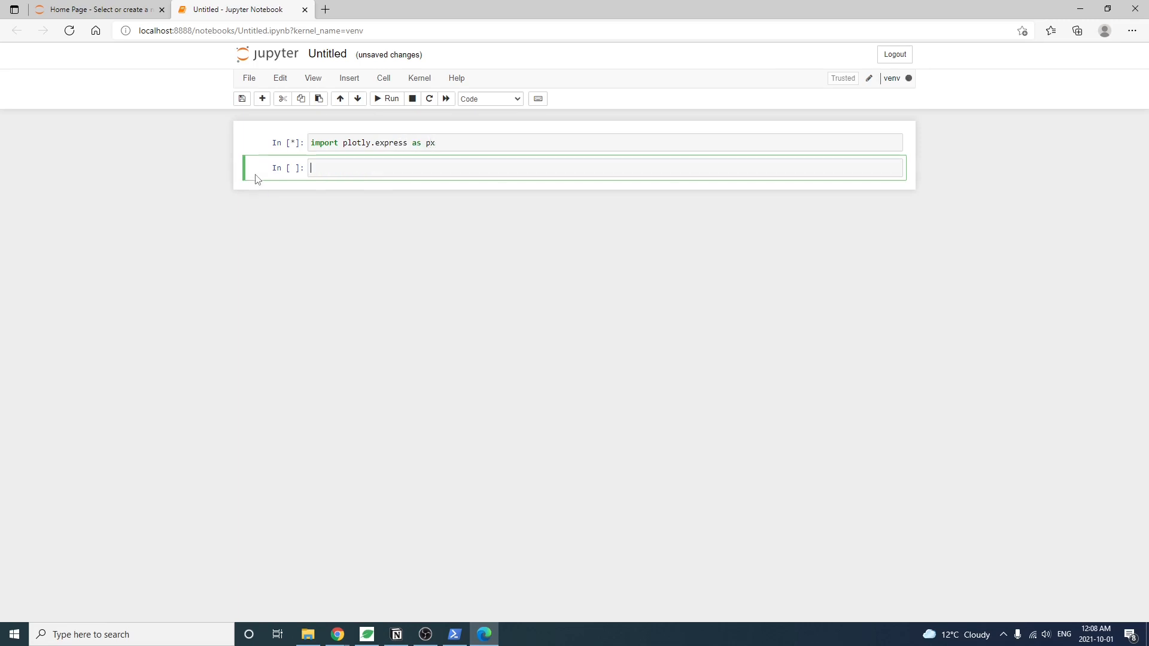
type("d")
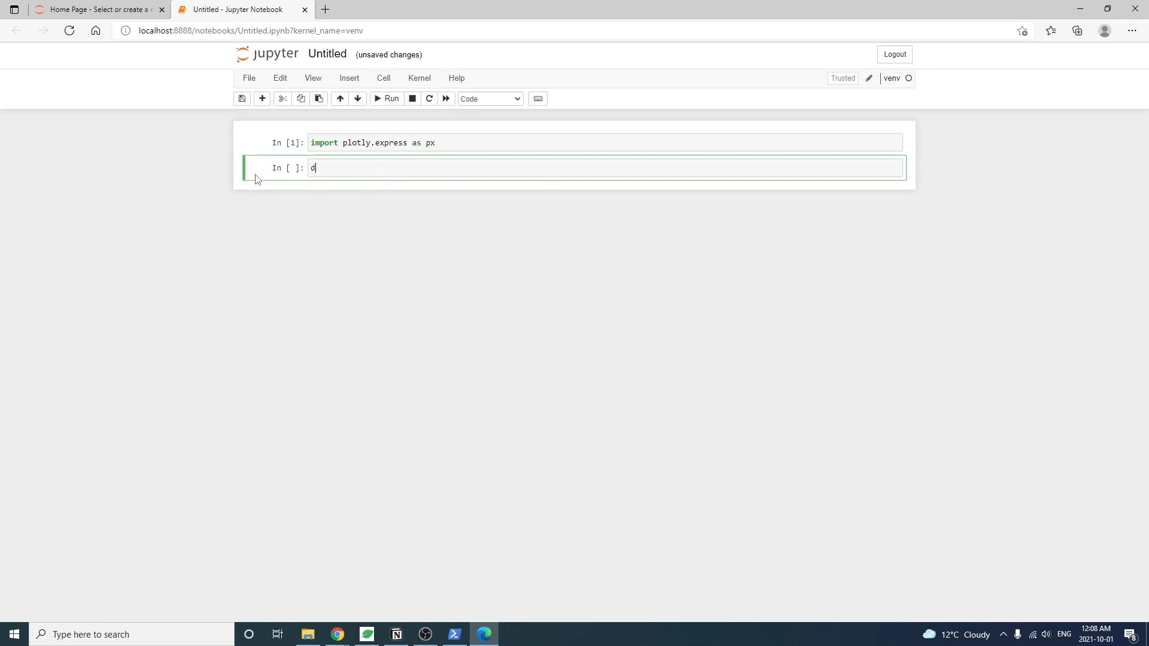
type("f = px.data")
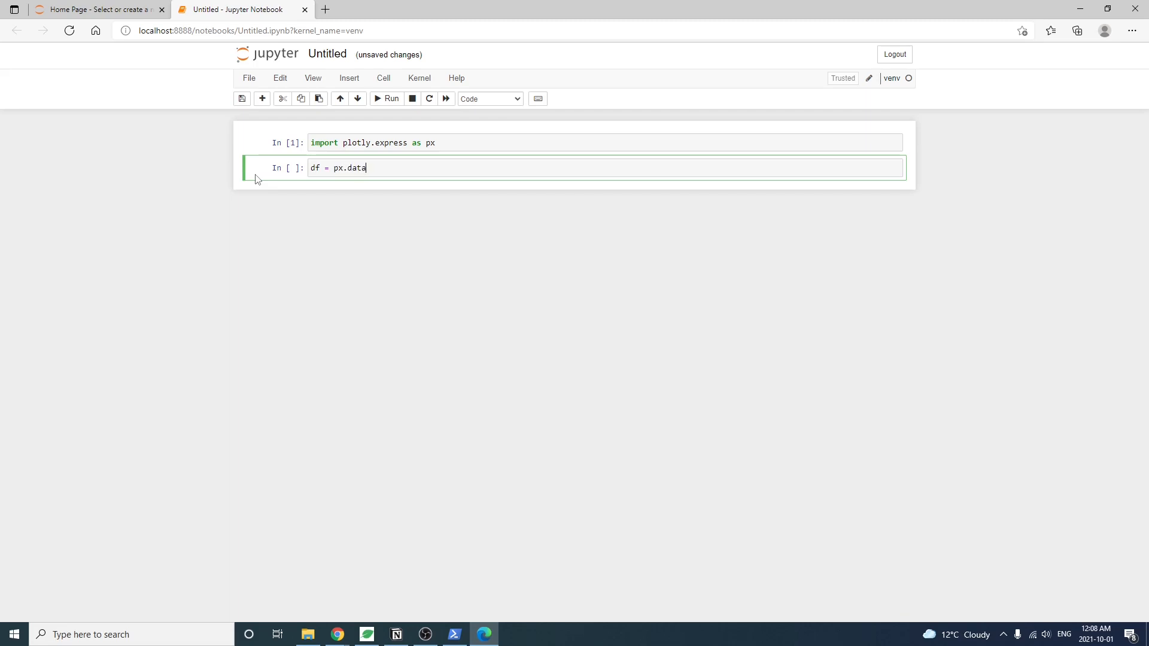
type(".gapminder(")
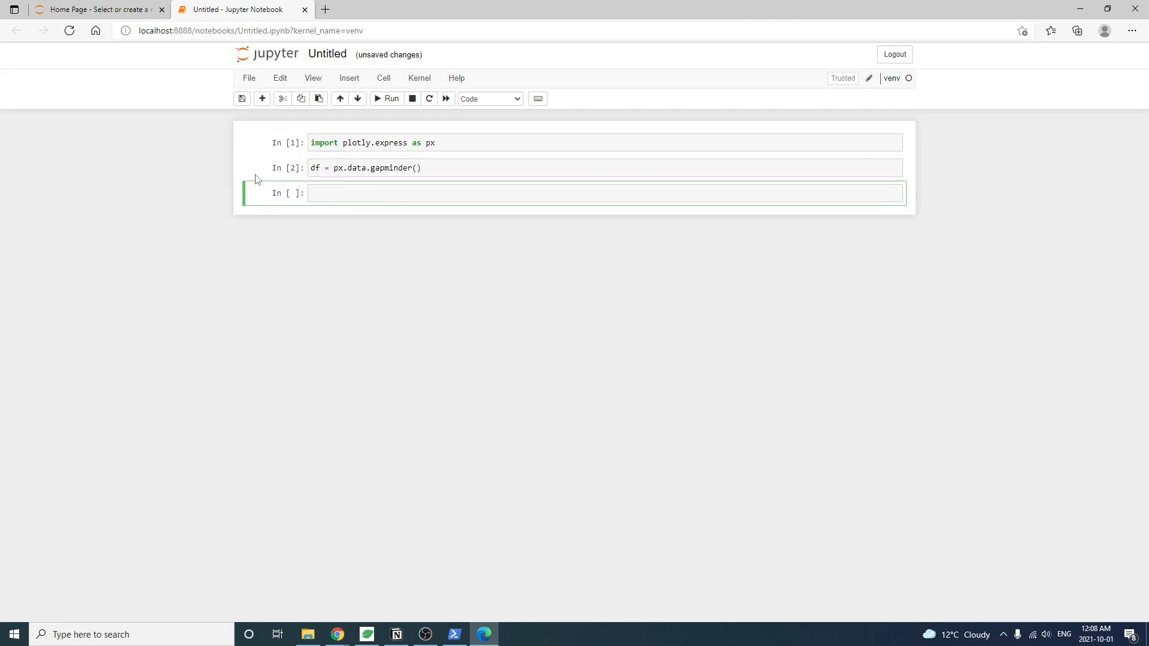
Step: Run the cells and display df as a 1704-row, 8-column gapminder table
left_click(387, 98)
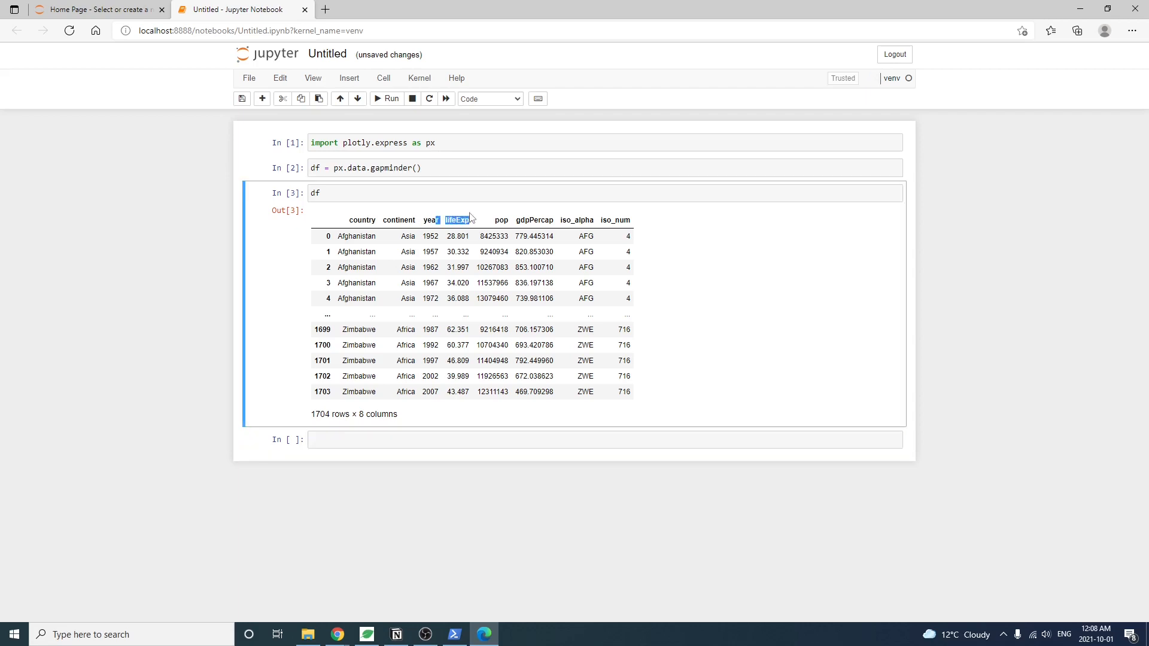
mouse_move(496, 222)
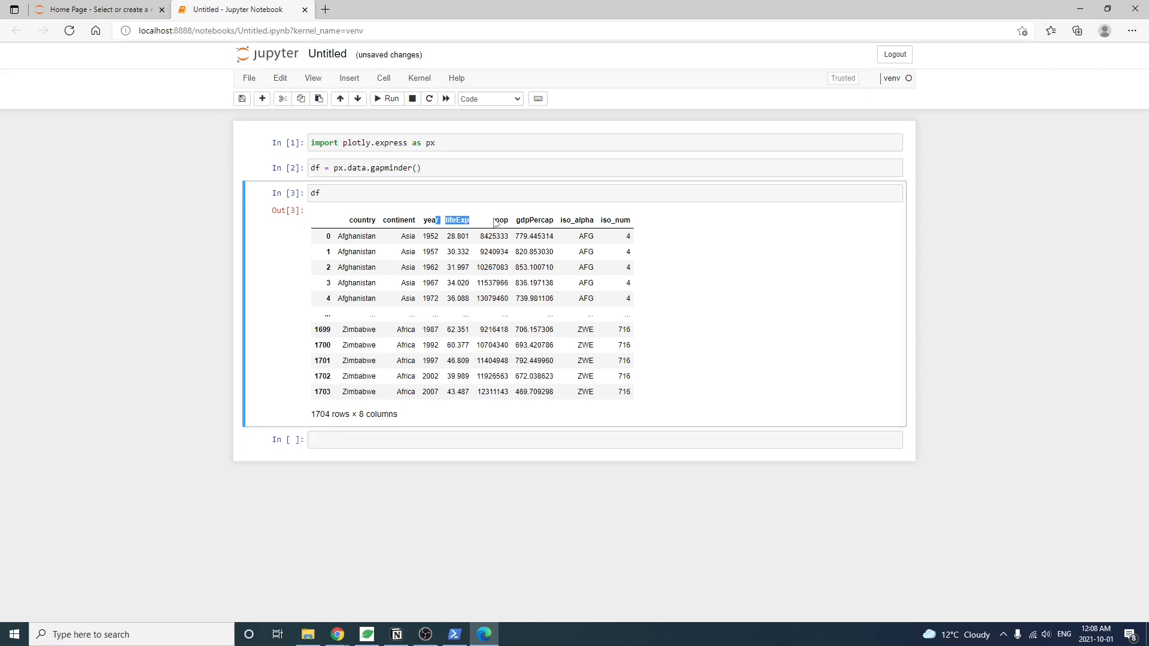
left_click(500, 220)
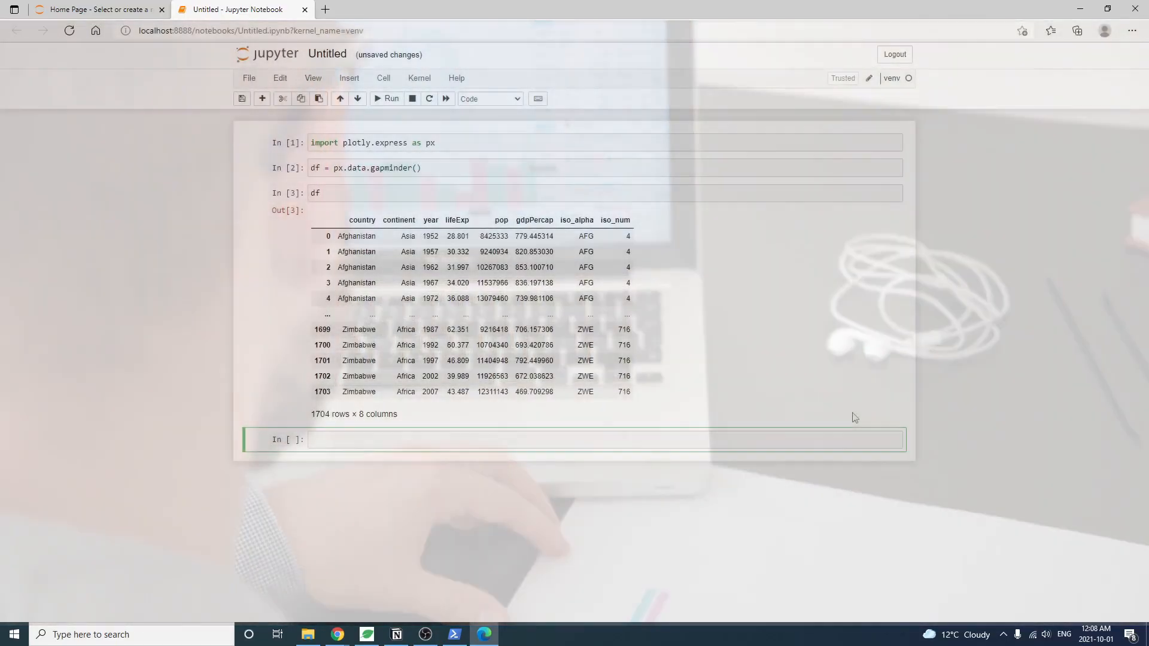
Step: Run df['continent'].unique() to list the five continents
type("df['']")
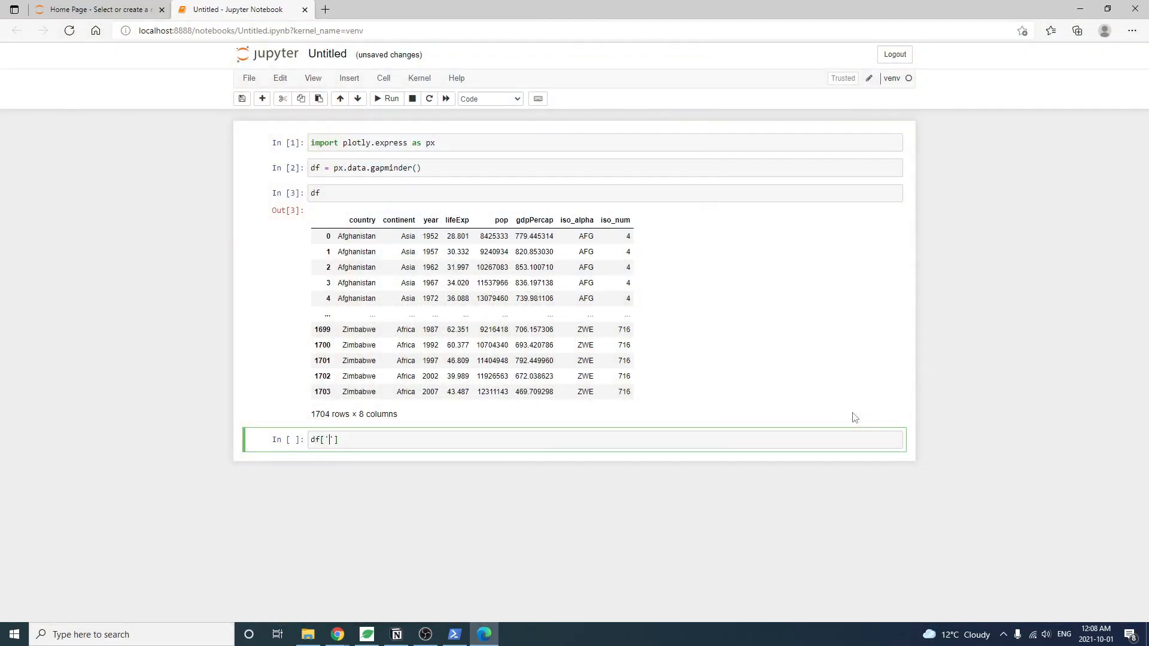
type("continent")
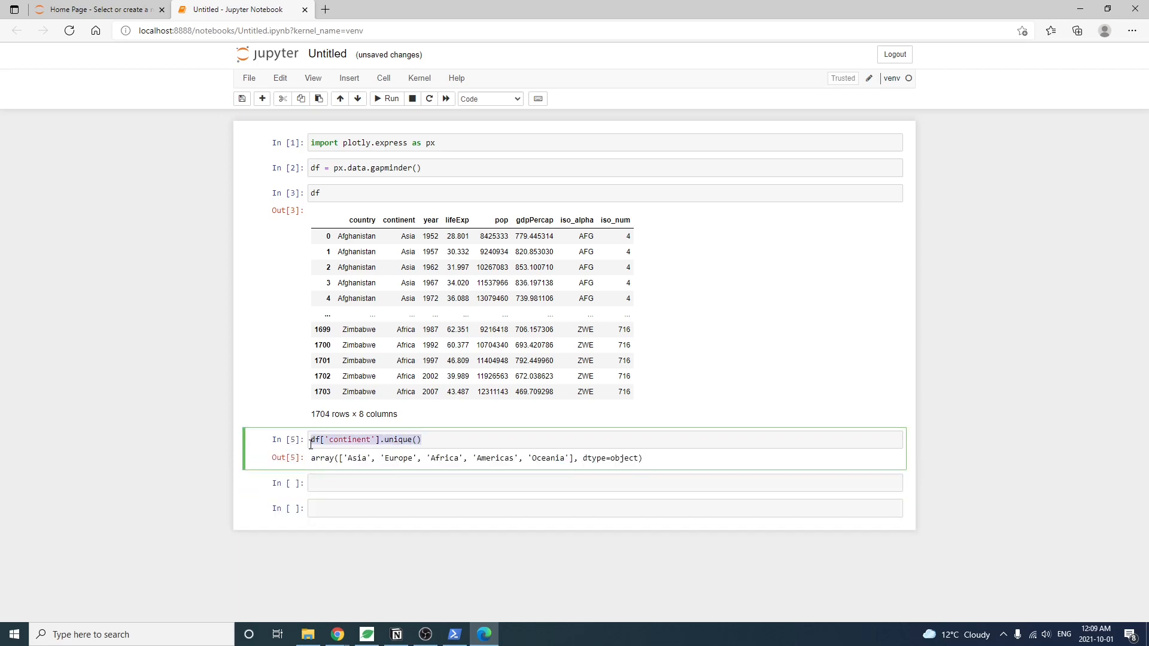
type("df['continent'].unique()")
left_click(605, 483)
type("len(df['country'].unique())")
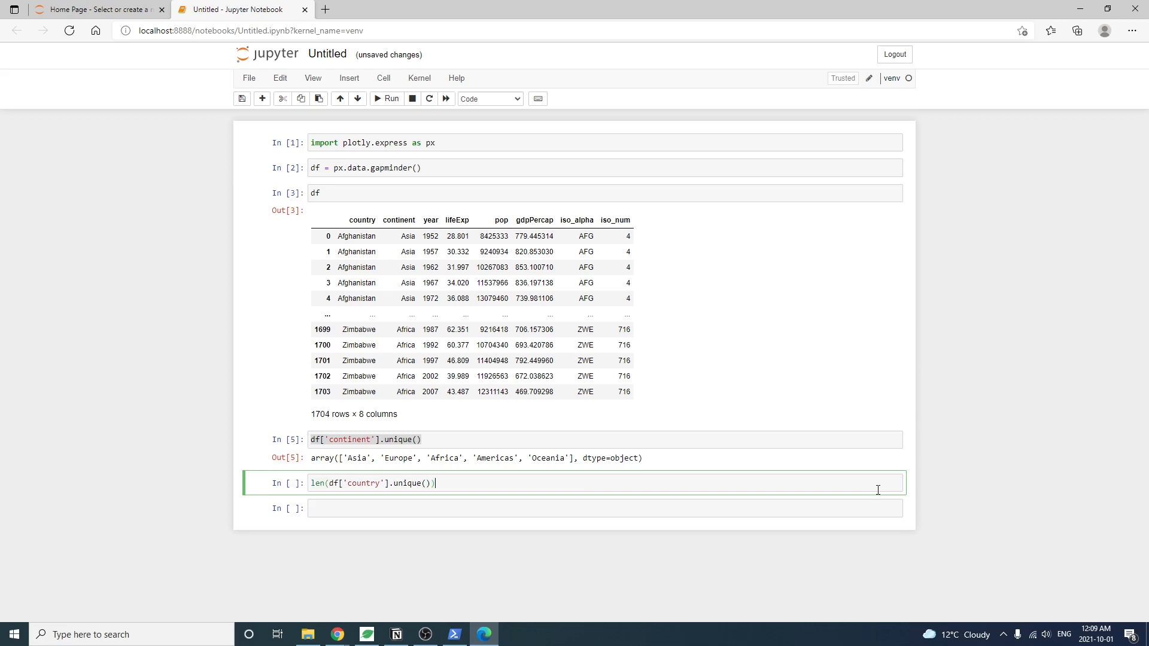
left_click(386, 98)
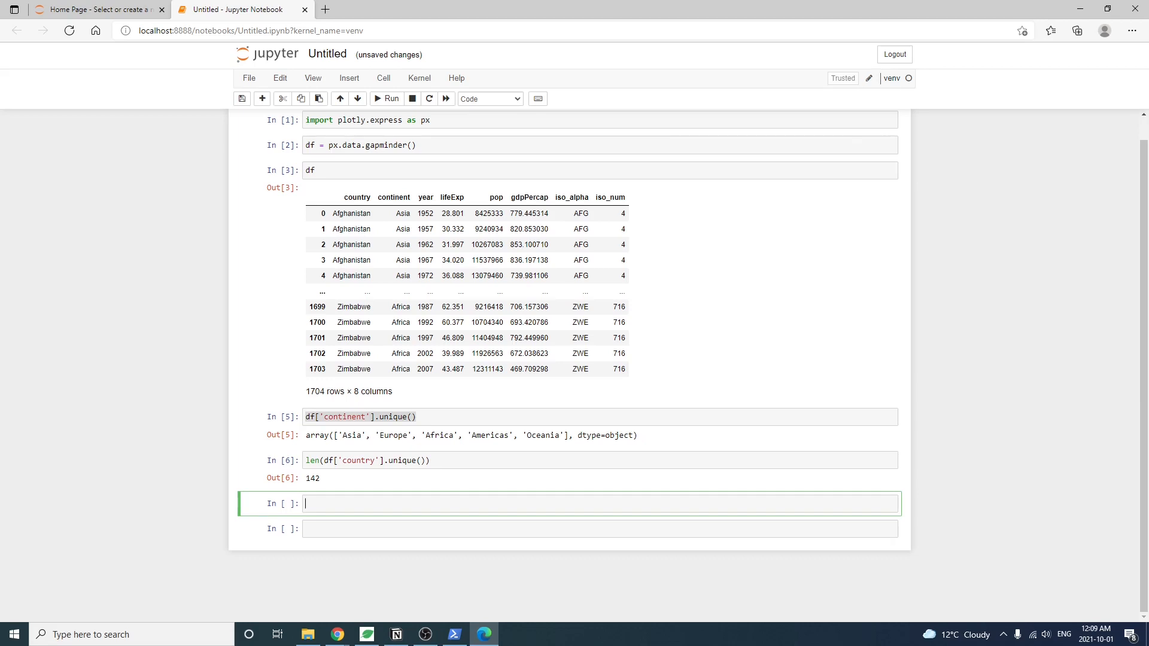
mouse_move(267, 454)
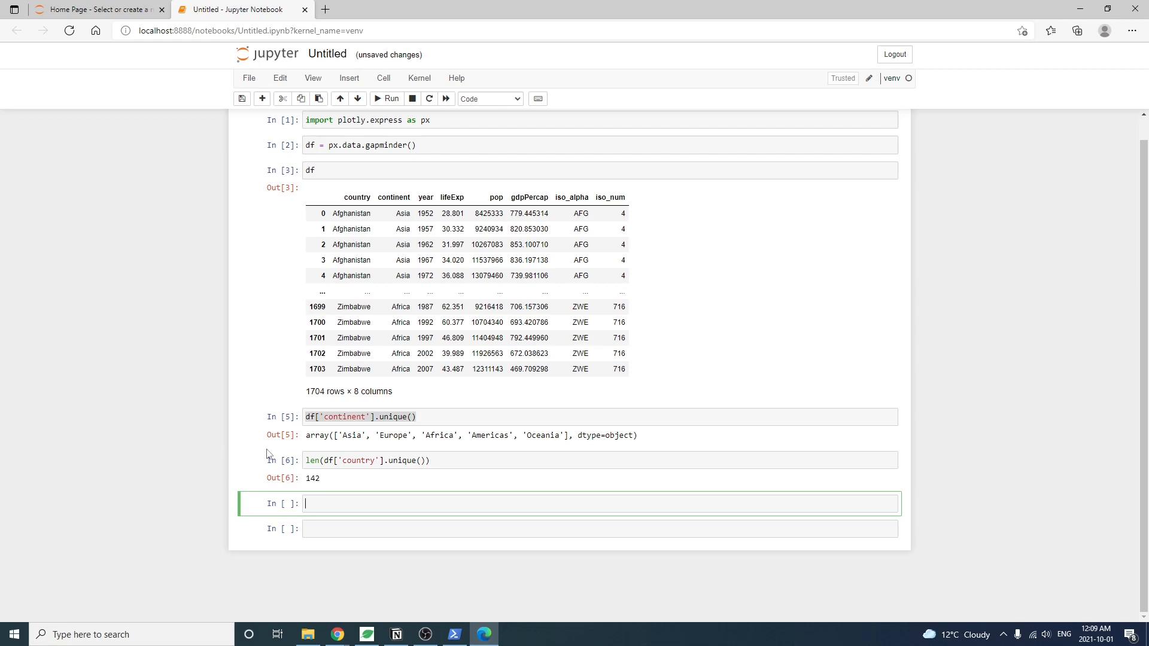
Step: Write px.line filtering df to countries Canada, Mexico and United States with isin
type("px.l")
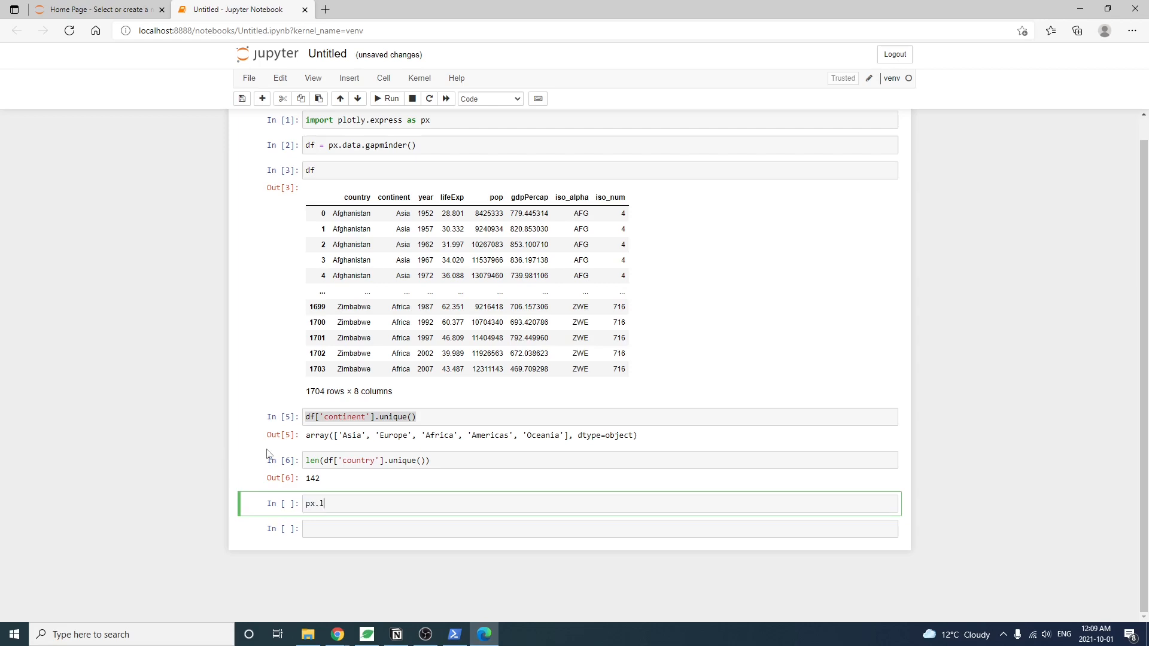
type("ine(df.)")
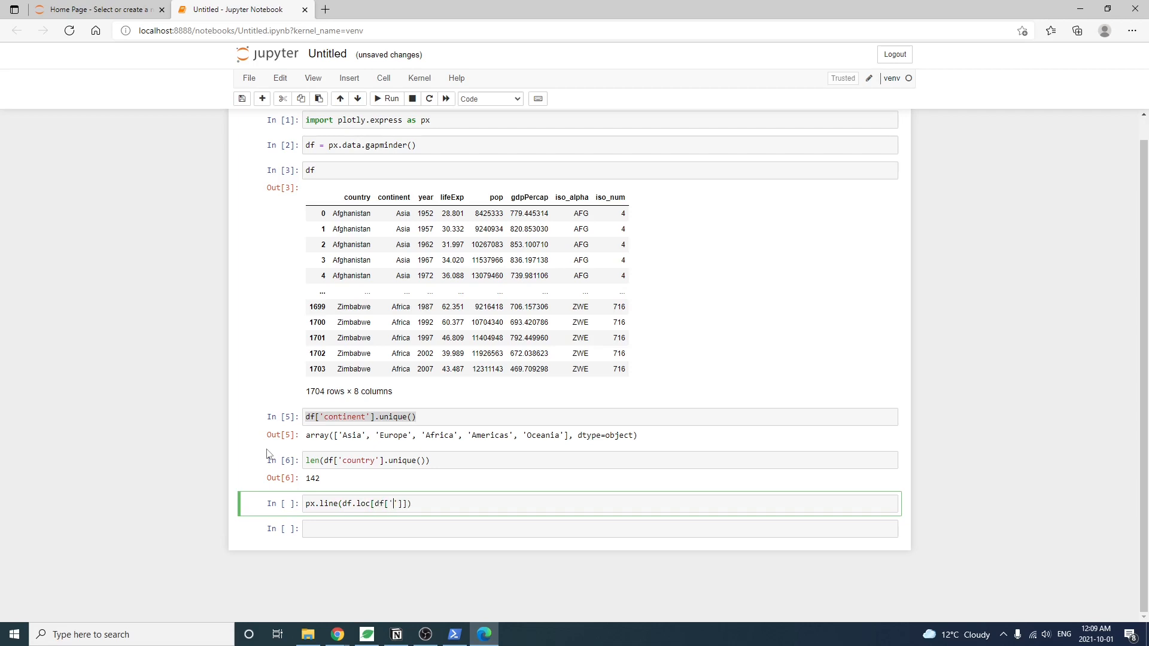
type("contry")
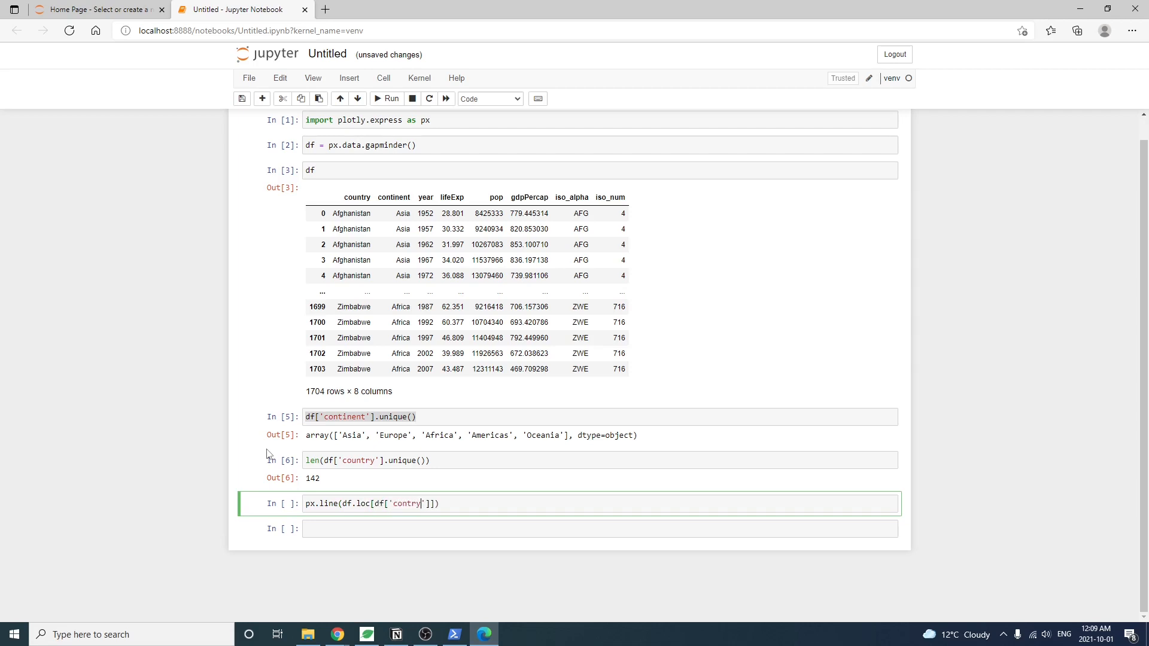
type("u")
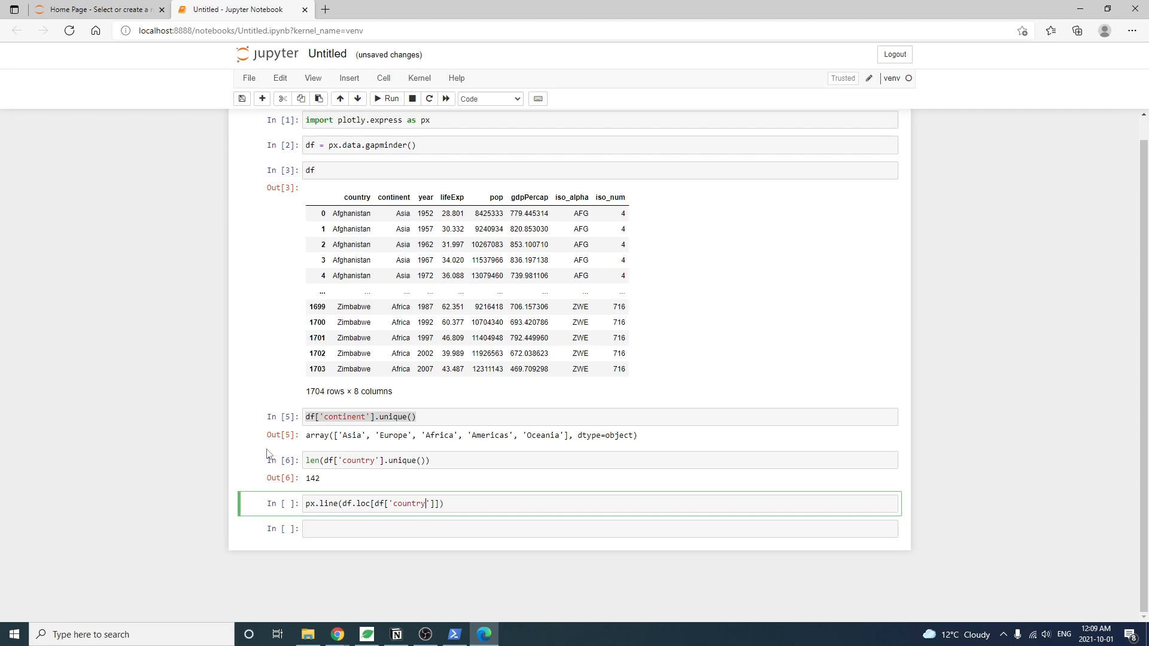
type(".")
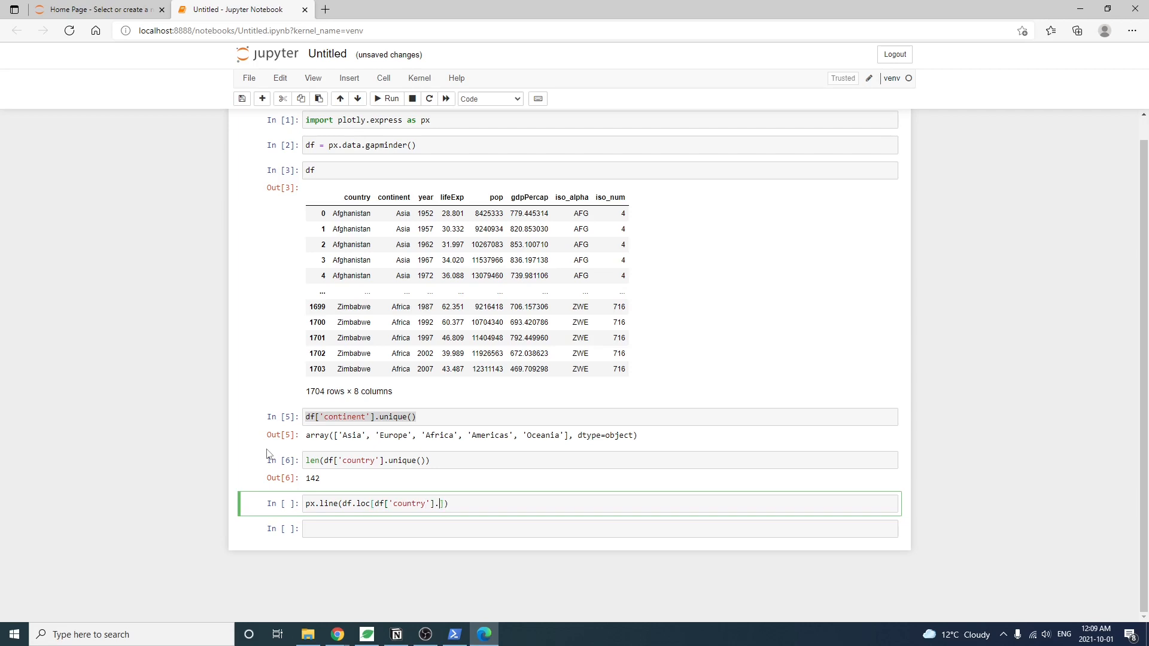
type(".isin([])")
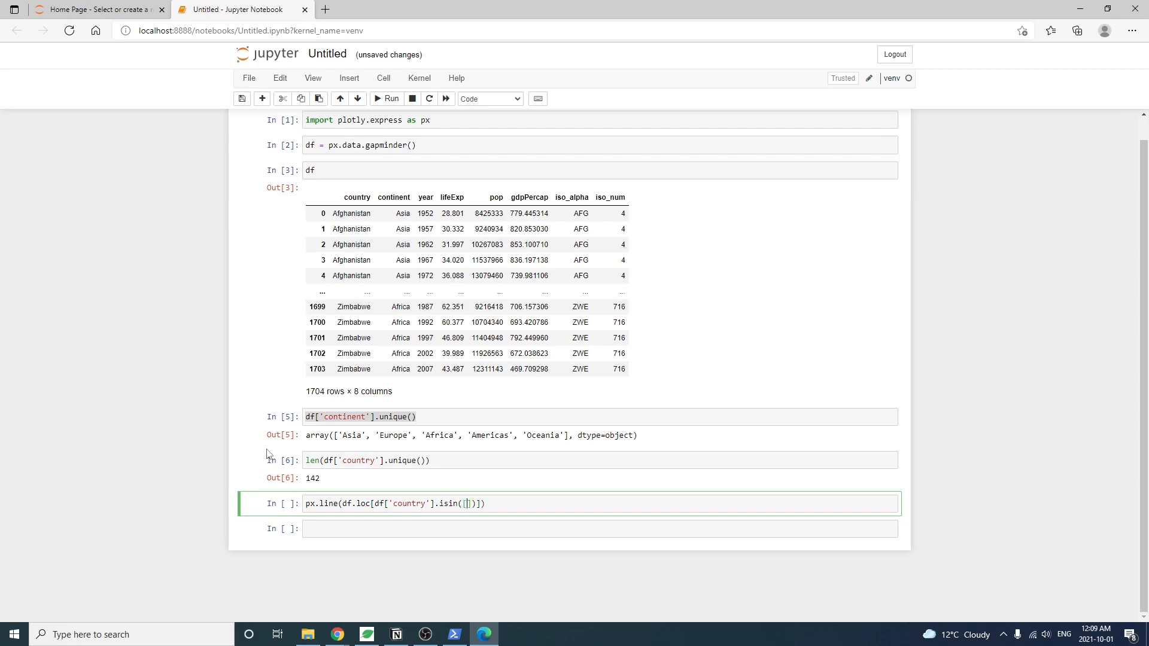
type("'Canada','Me")
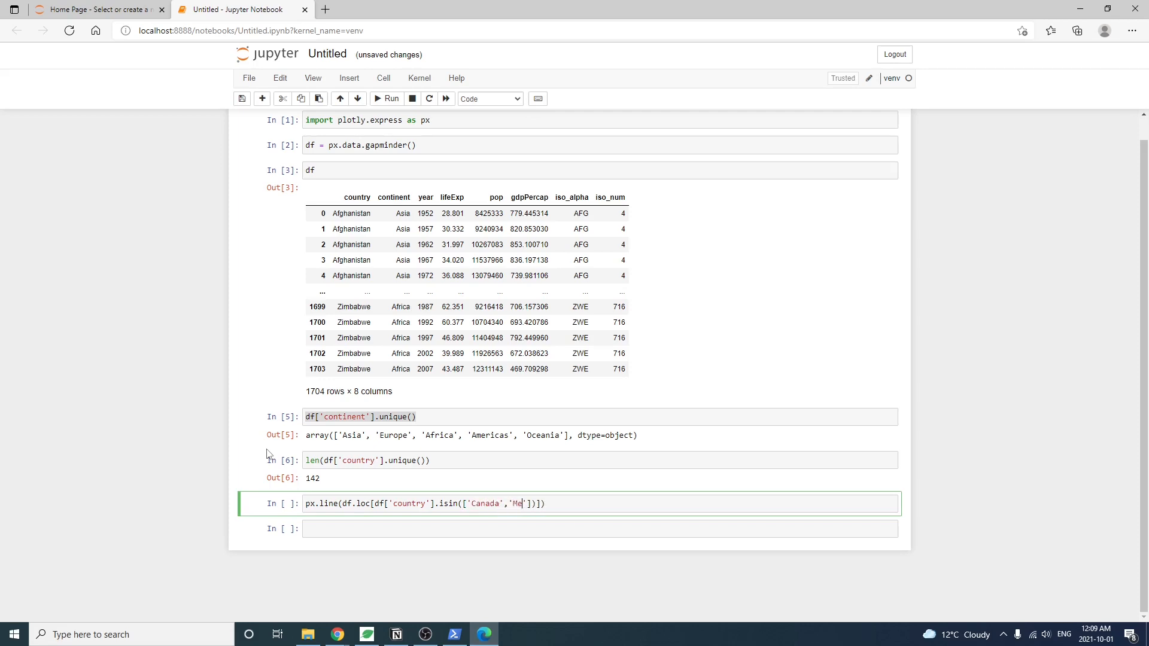
type("xico','U")
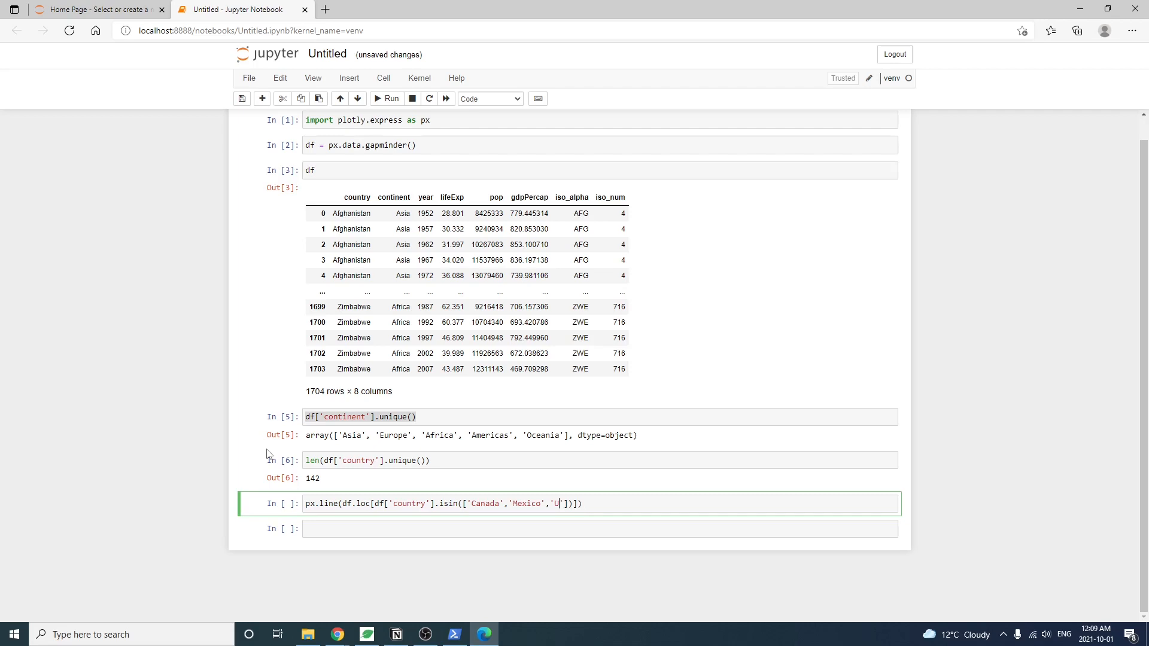
type("nited States")
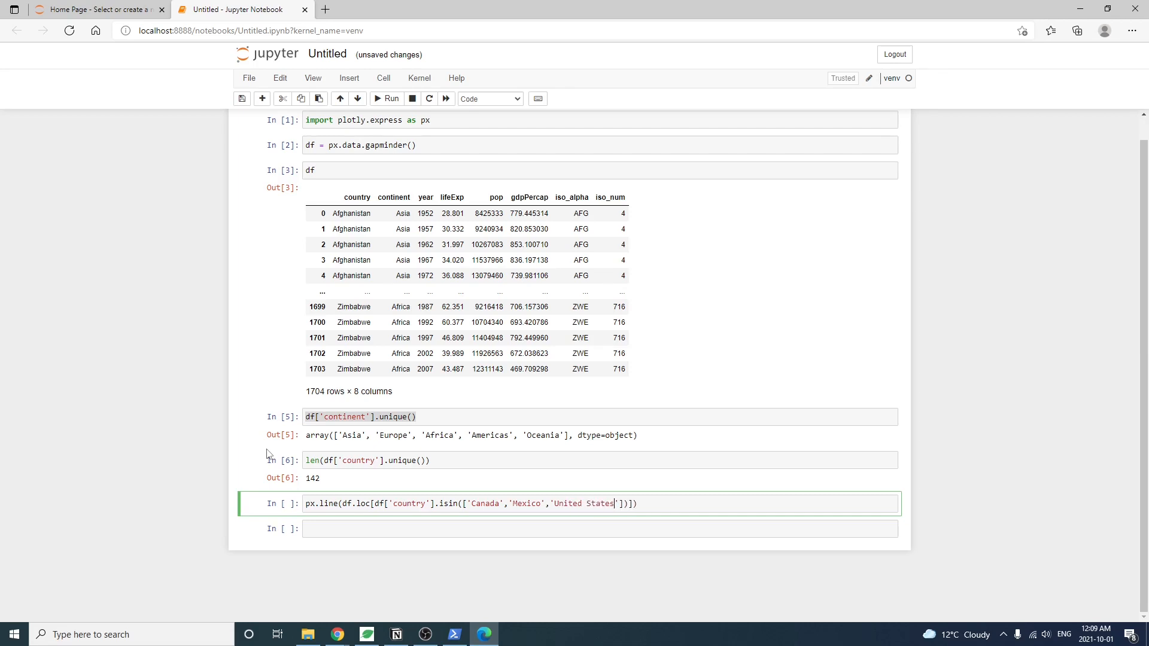
Step: Add x='year', y='lifeExp', color='country' and render the life-expectancy line chart
key("enter")
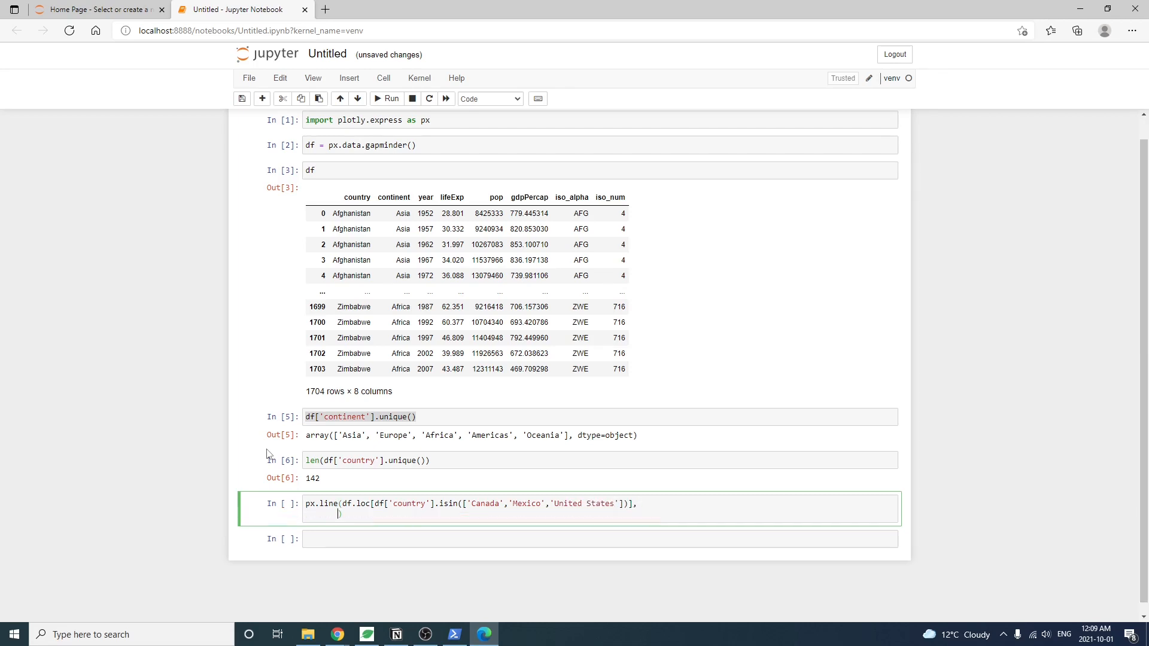
type("x='year',")
type("y='lifeExp',")
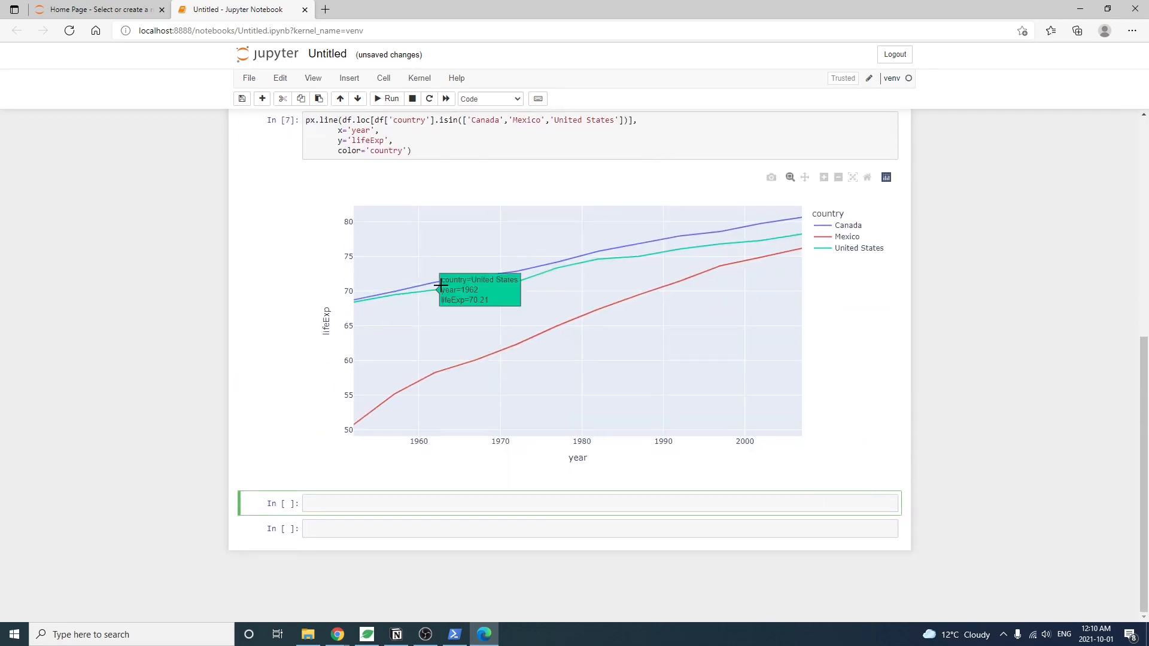
mouse_move(676, 253)
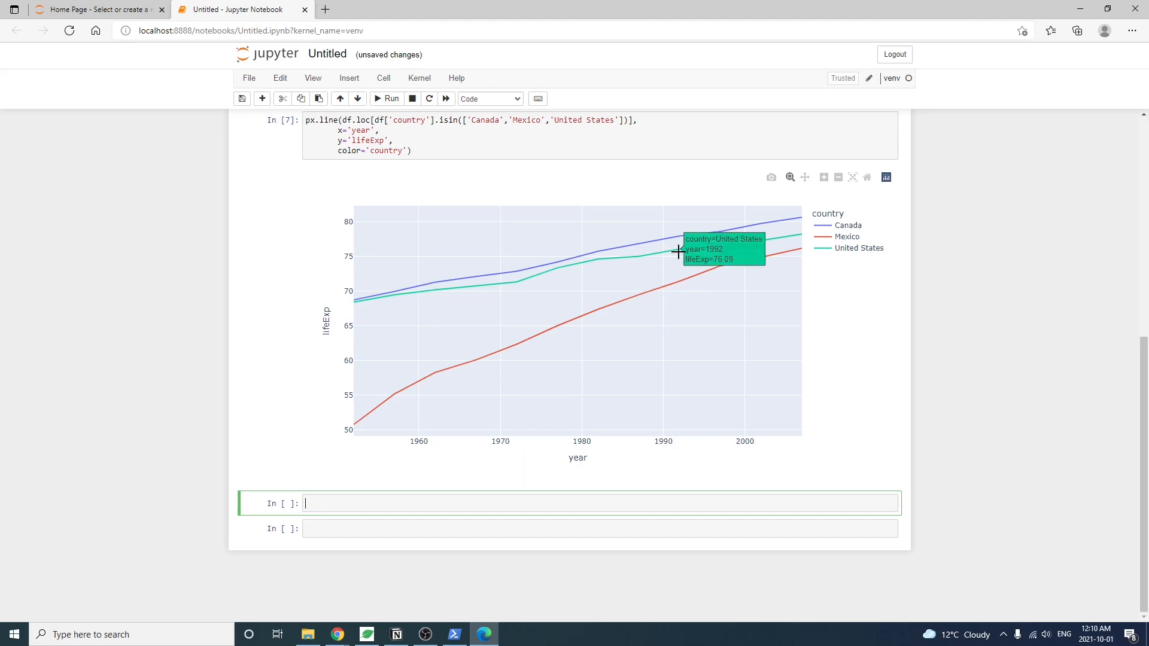
type("px.box")
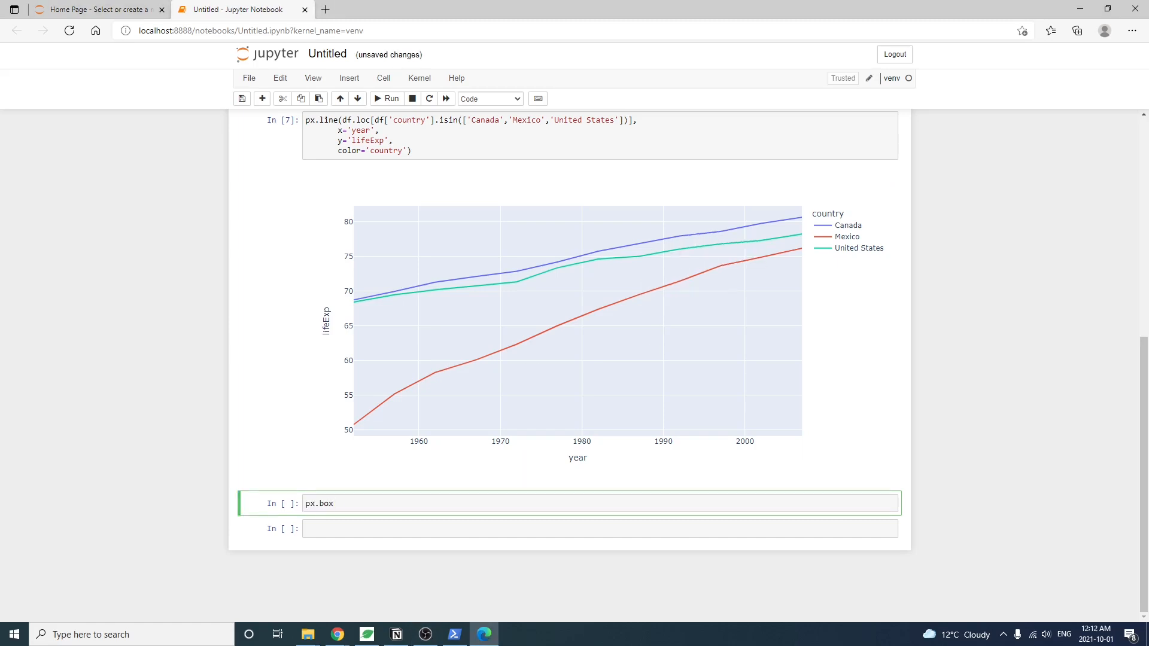
Step: Render a 2007 life-expectancy box plot coloured by continent with country hover names, then the violin variant
type("(df.loc[df['year']==2007])")
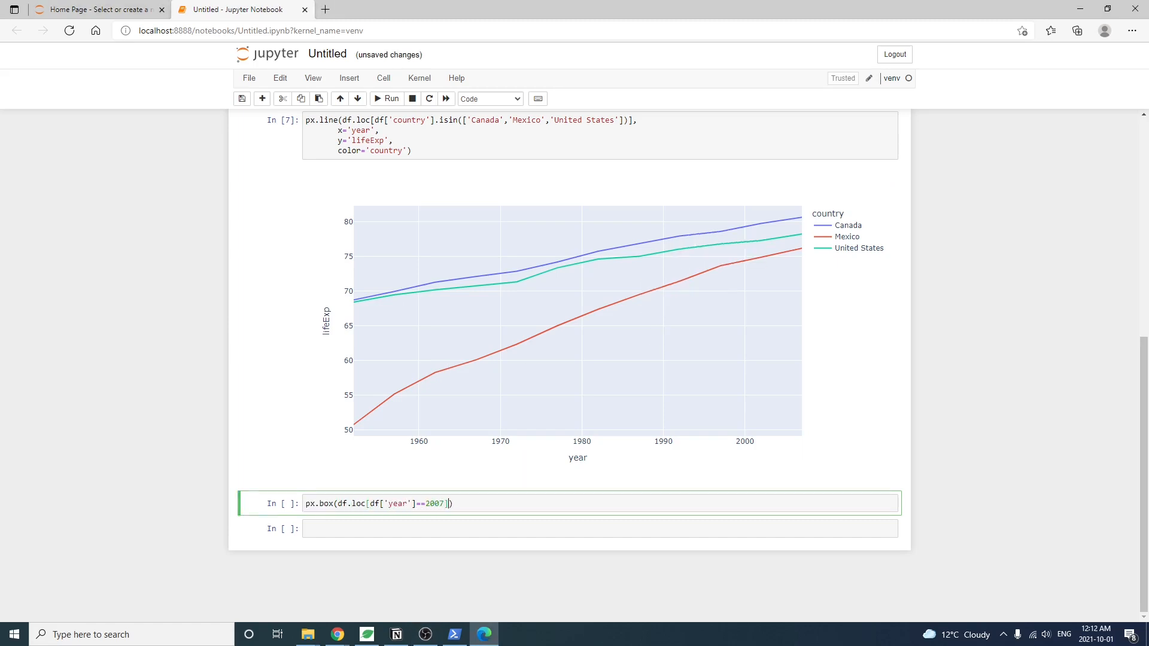
type(",")
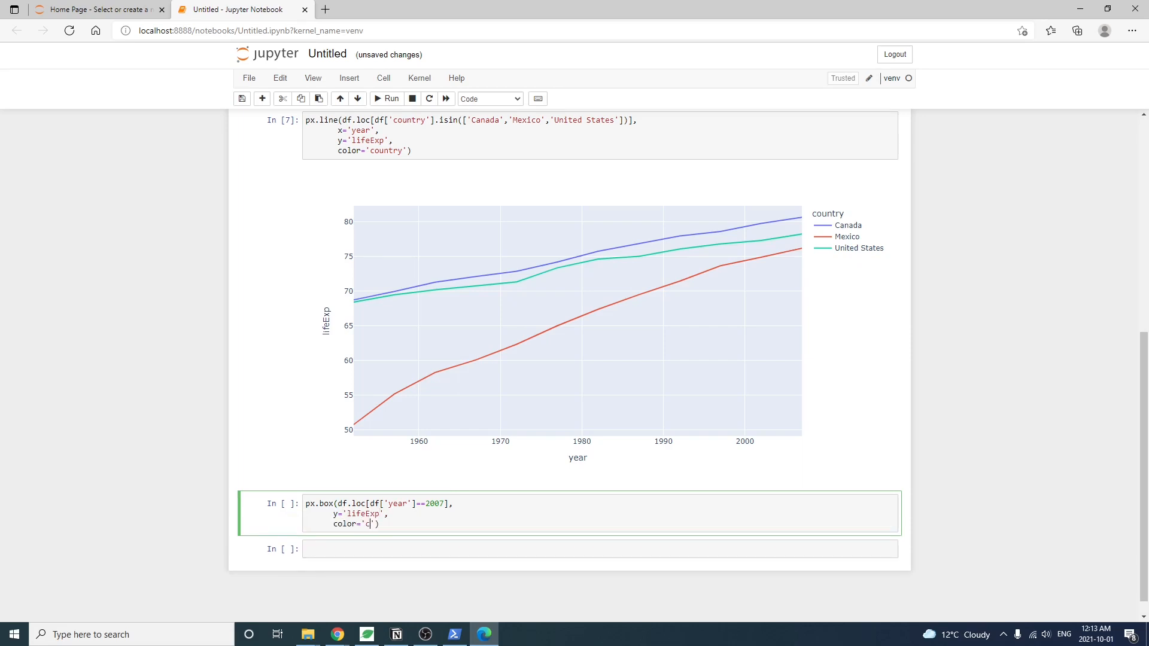
type("ontinent',")
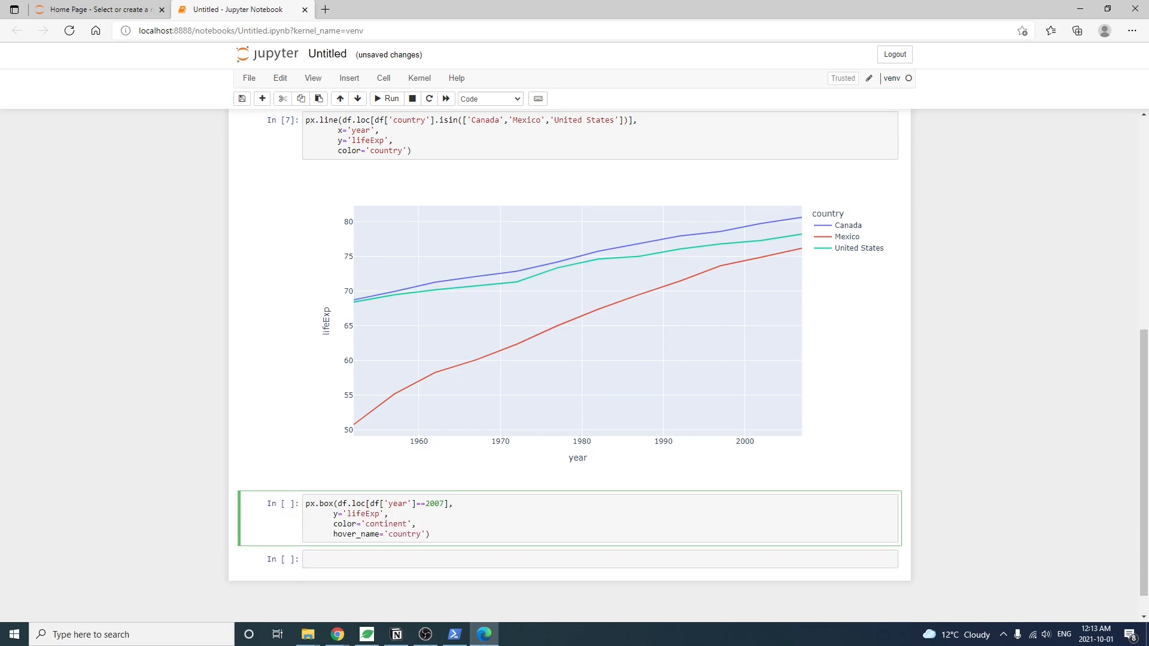
left_click(386, 98)
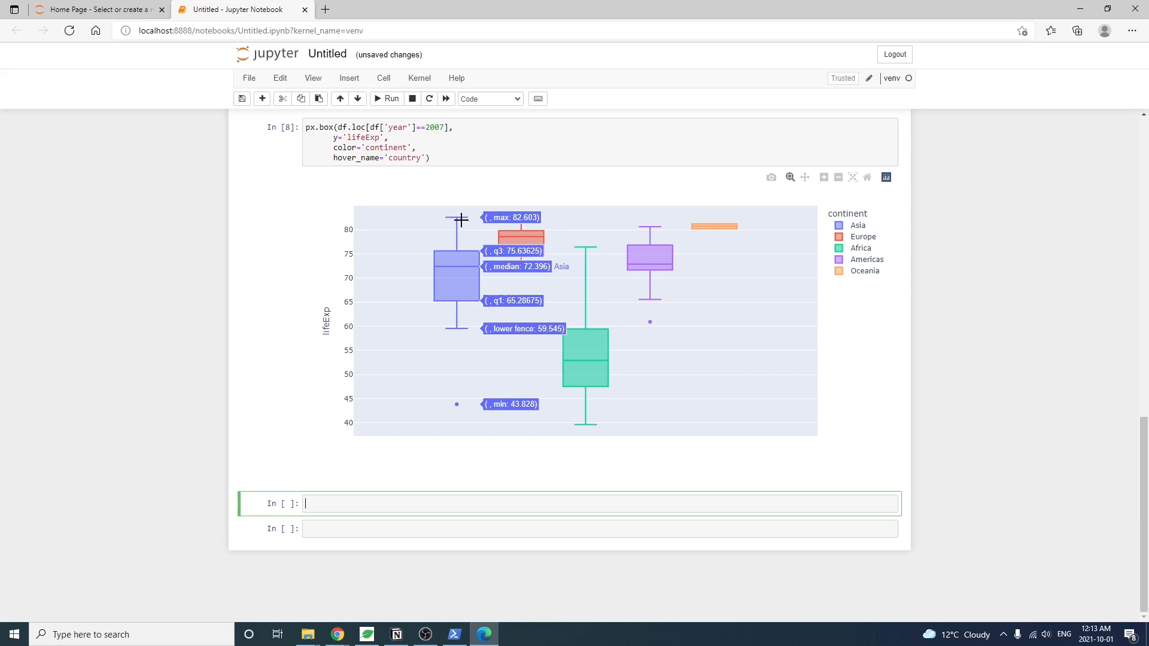
mouse_move(458, 251)
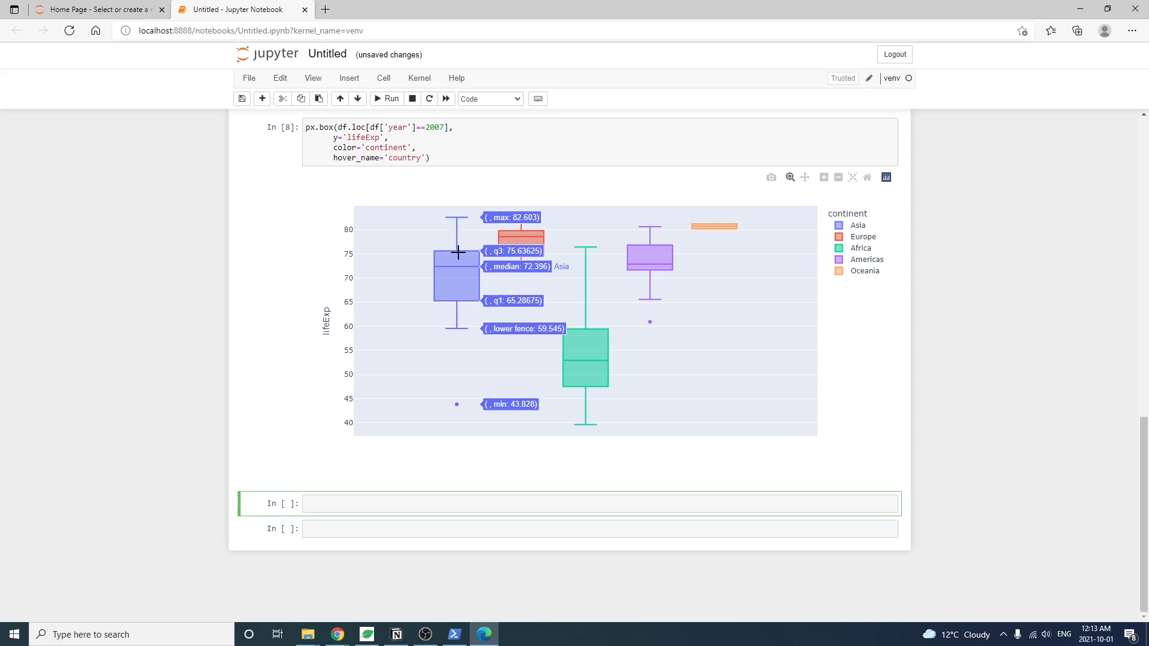
mouse_move(447, 274)
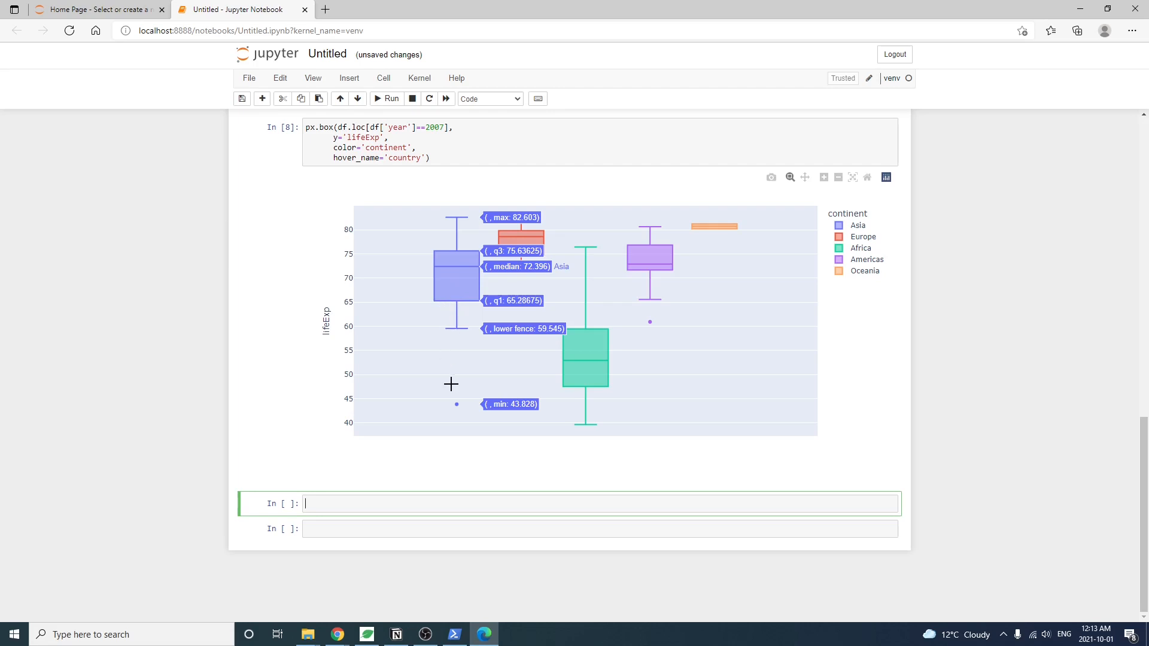
mouse_move(649, 323)
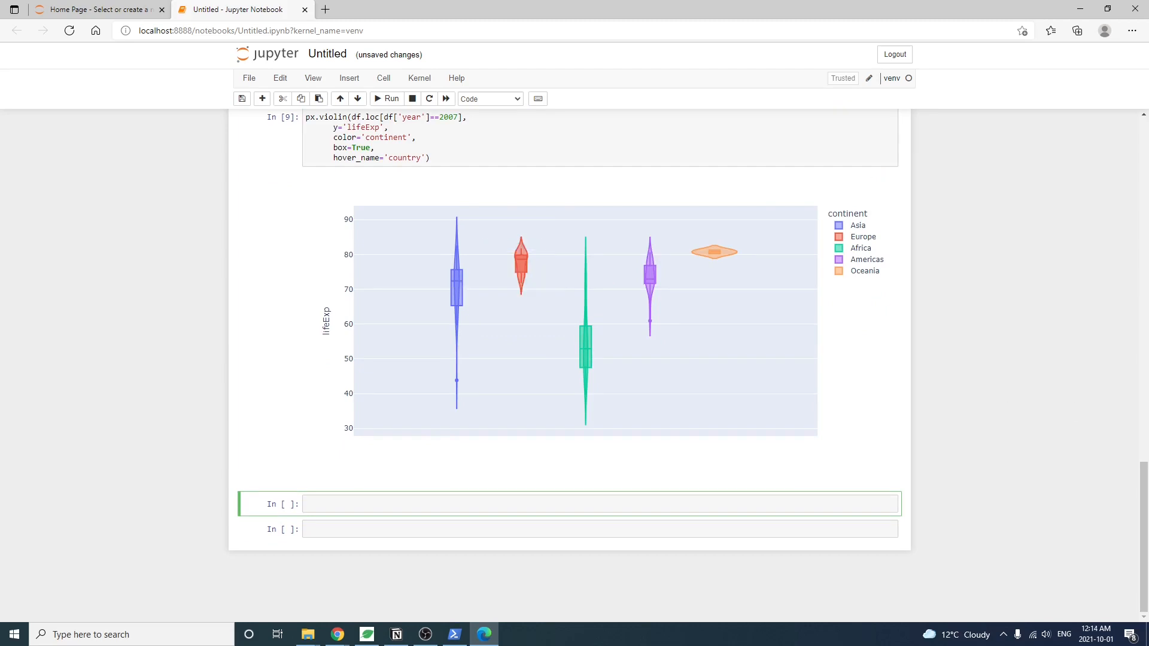
type("px.histogram")
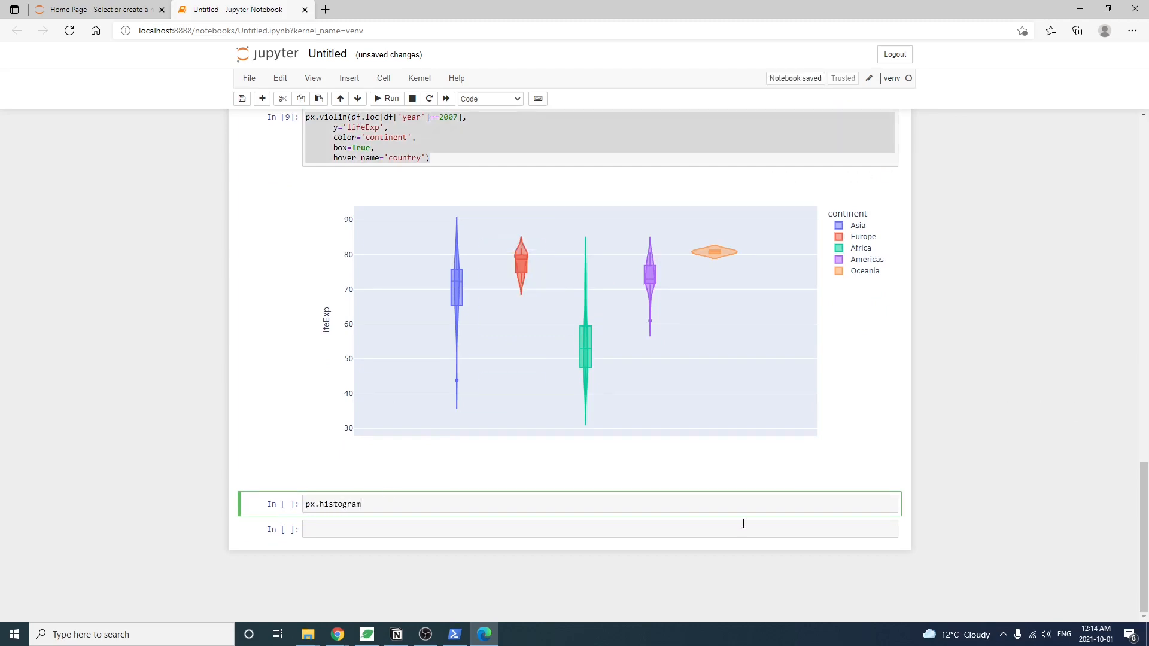
Step: Write px.histogram on 2007 rows with x='lifeExp', y='gdpPercap', histfunc='avg', color='continent'
type("(df.loc[df['year']])")
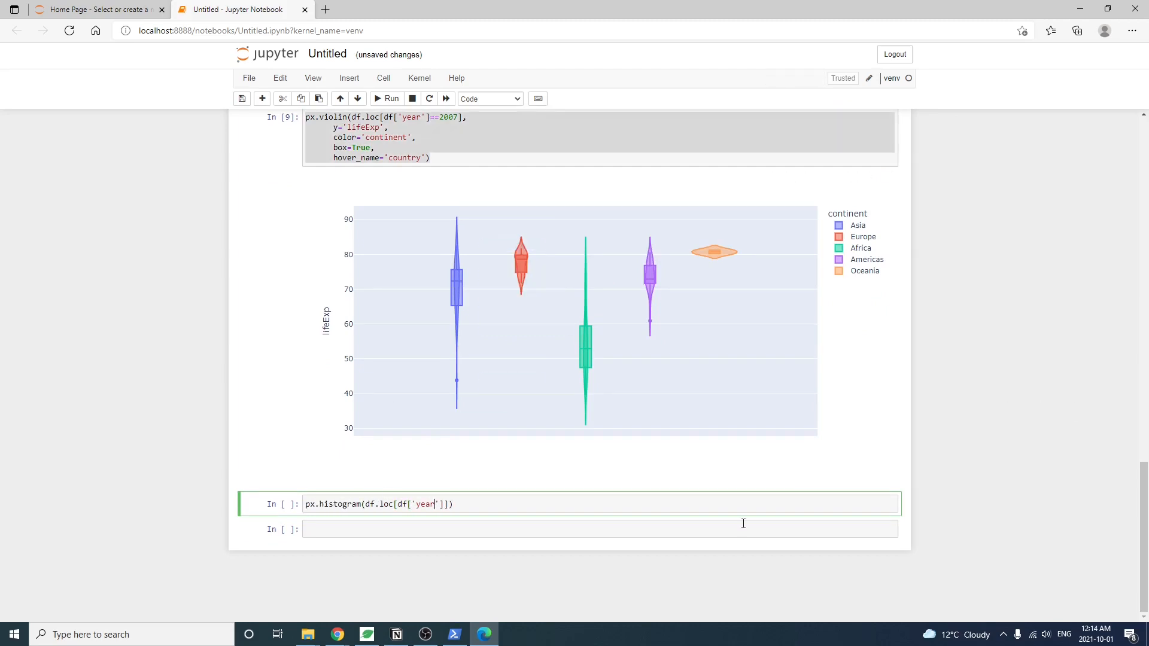
type("==2007],")
type("x='lifeExp',")
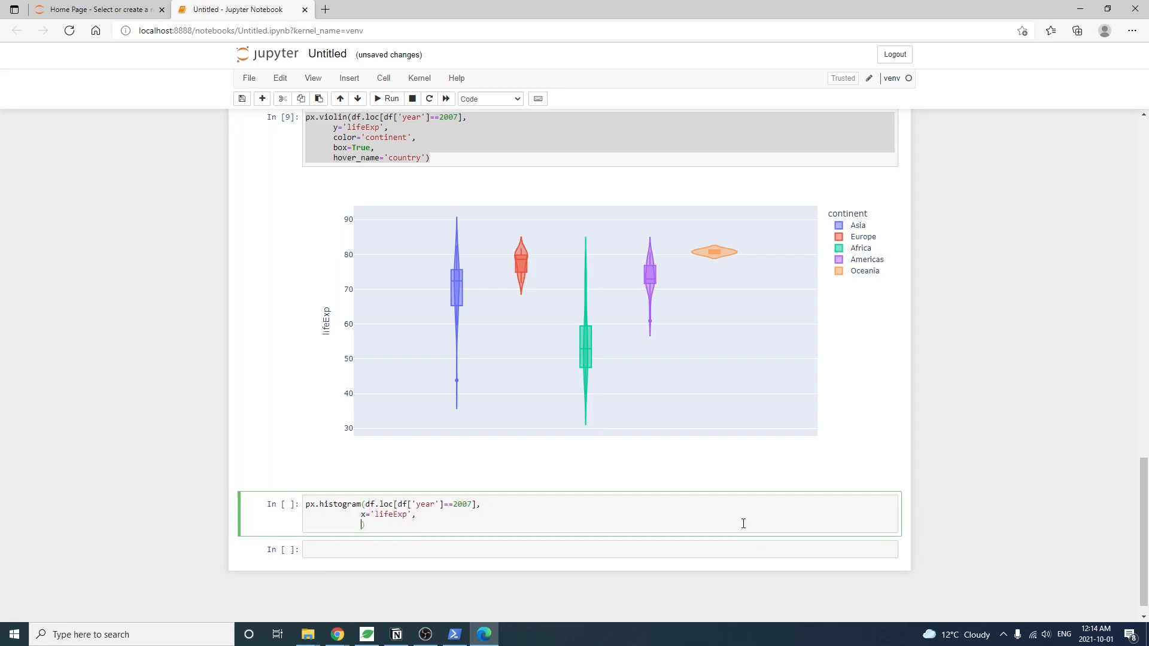
type("y='gdp'")
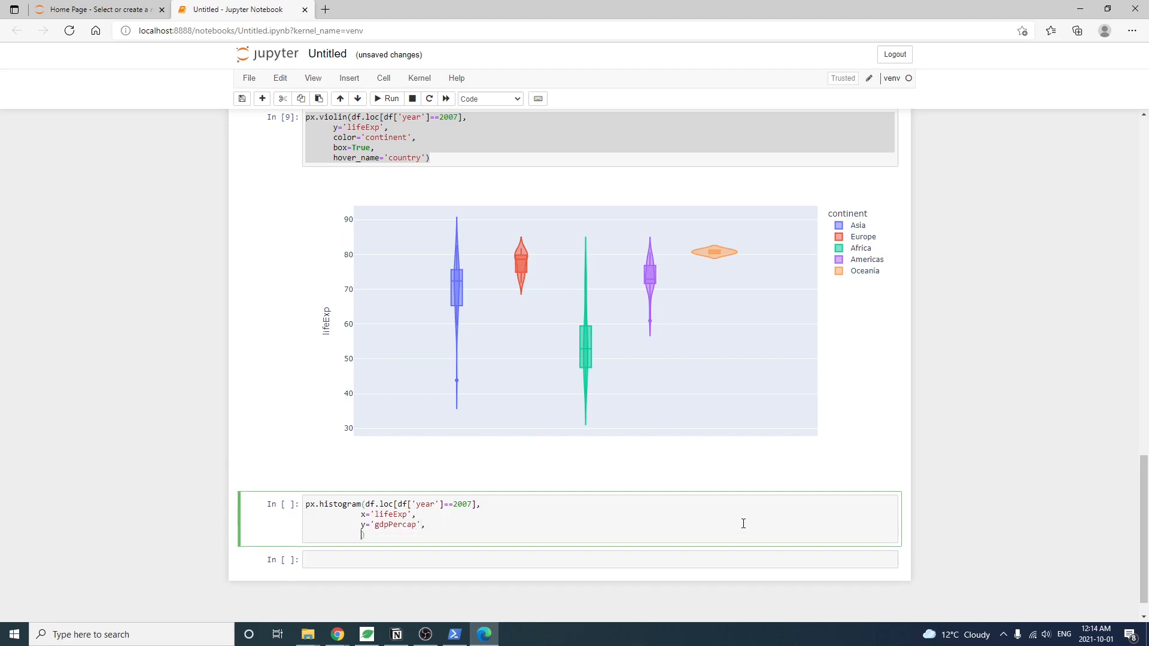
type("histfunc='avg',")
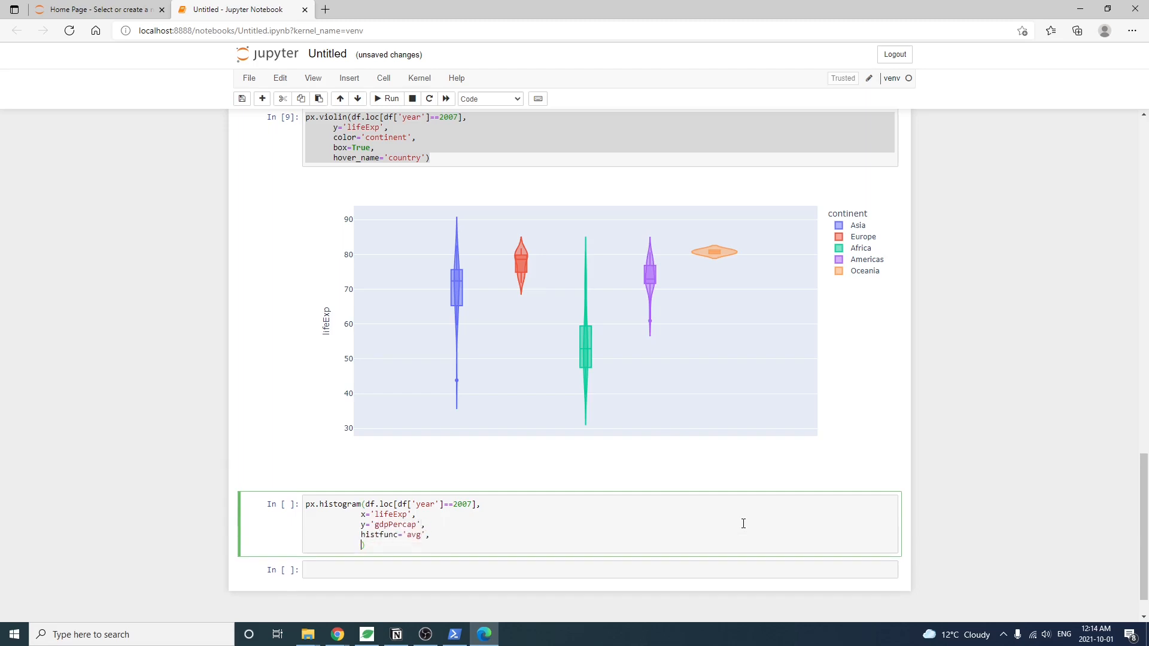
type("color='con'")
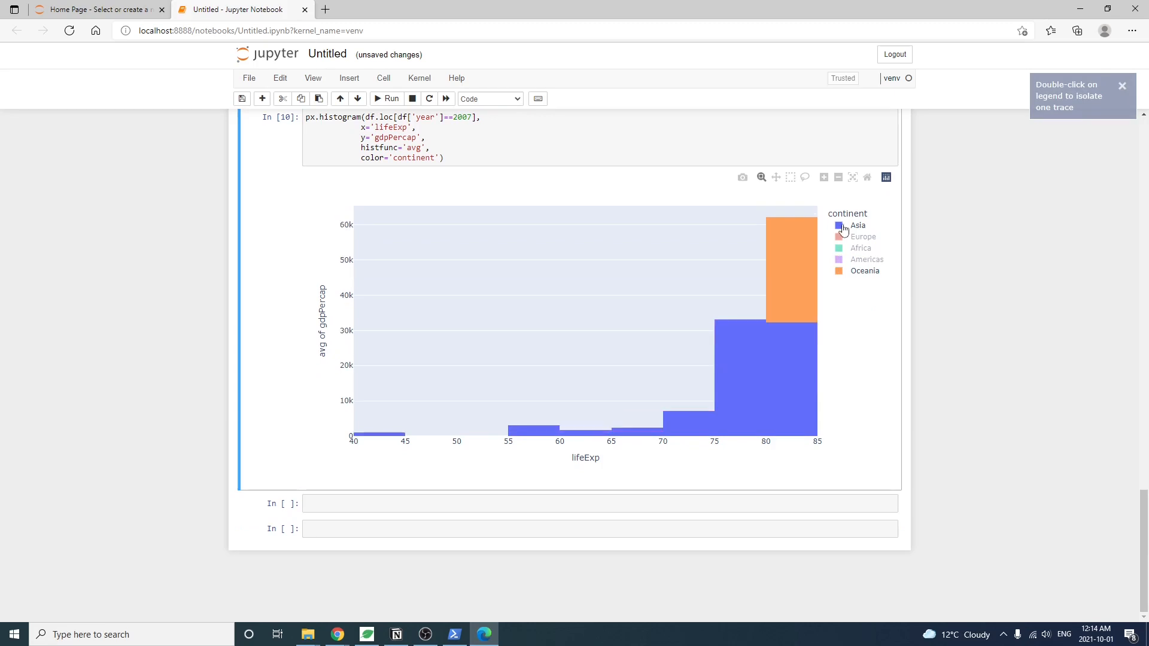
mouse_move(839, 250)
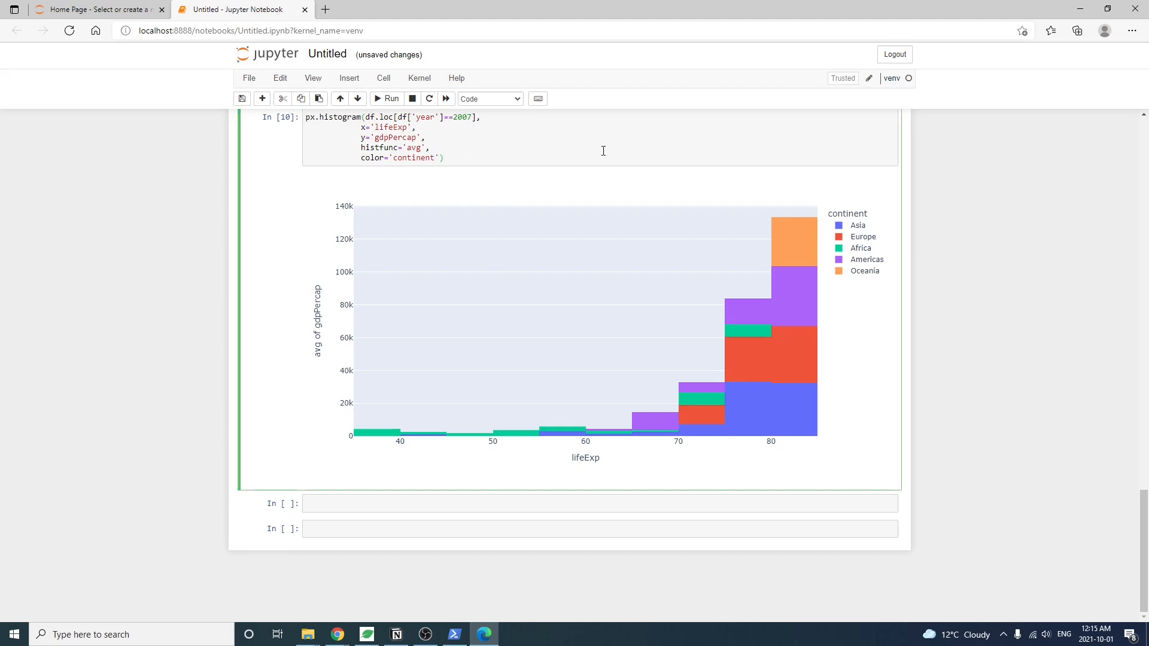
Step: Add facet_col='continent' and render the histogram as five per-continent panels
type("facet_colo)")
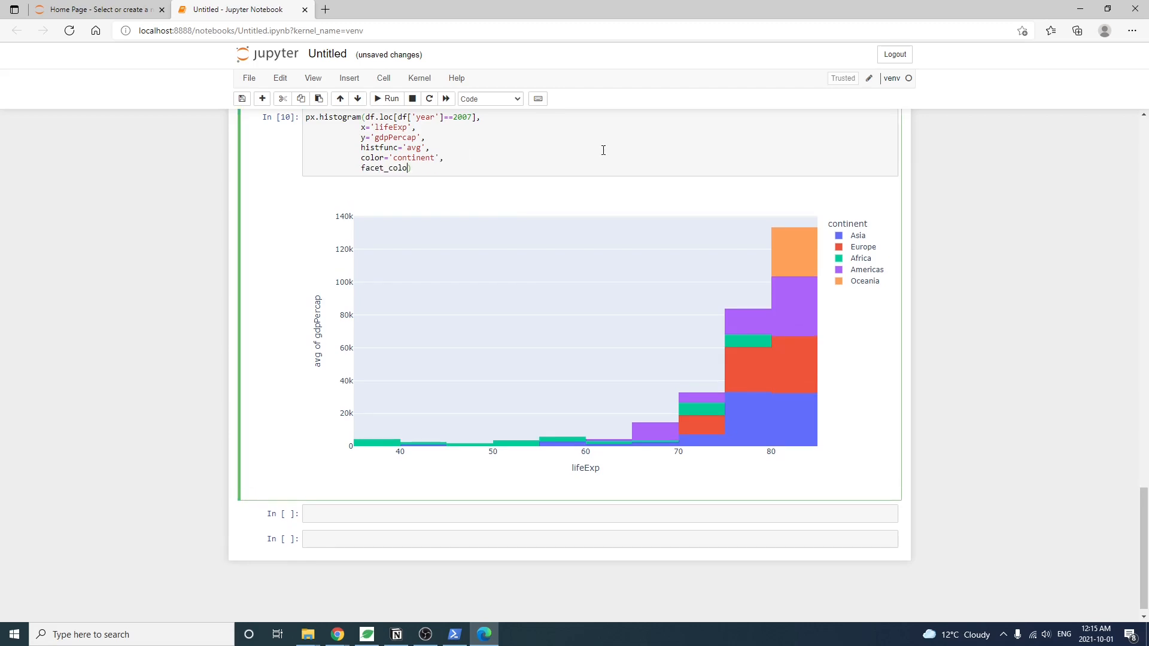
type("='continent')")
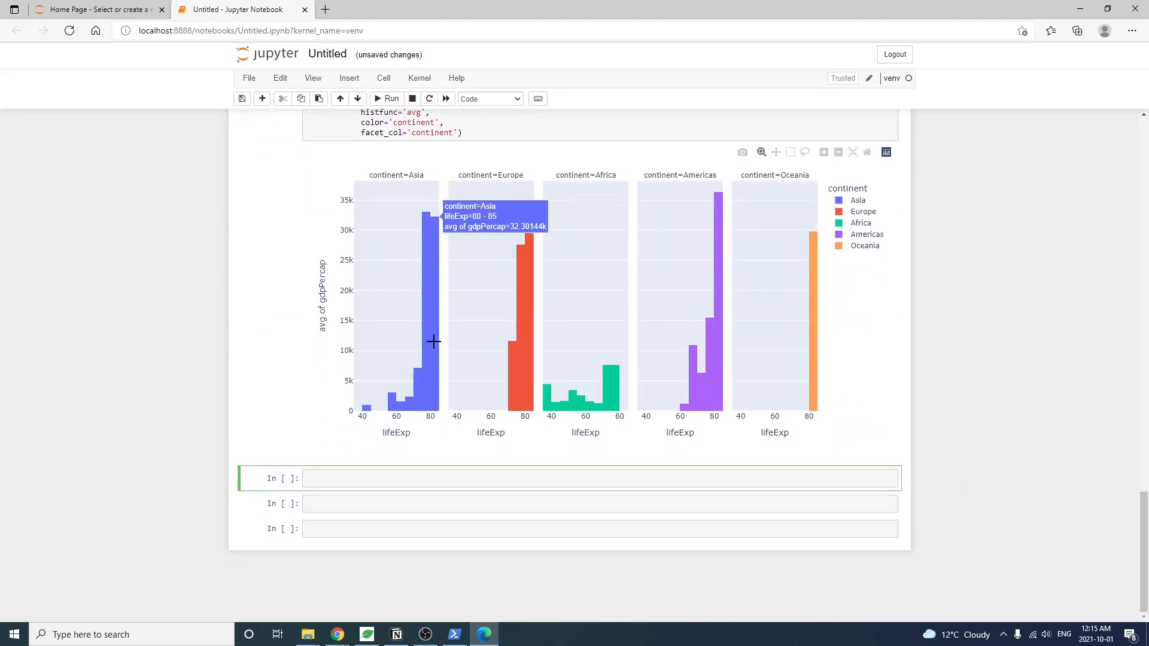
left_click(600, 477)
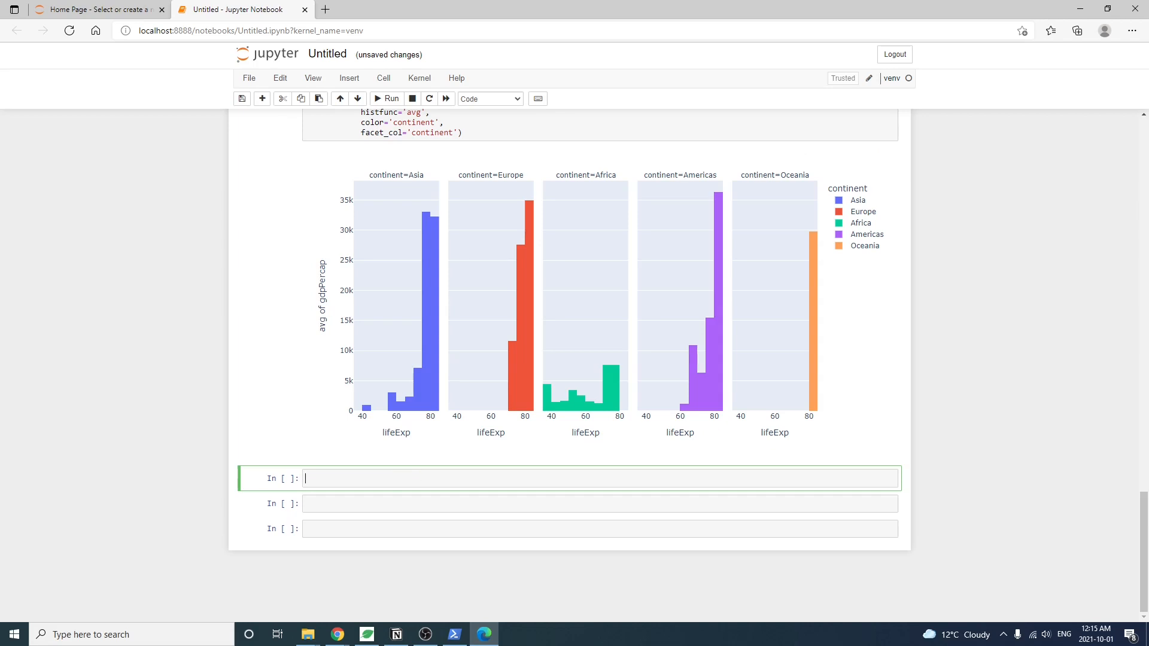
Step: Render px.scatter of gdpPercap vs lifeExp coloured by continent with country hover names
type("px.scatter(df,x='')")
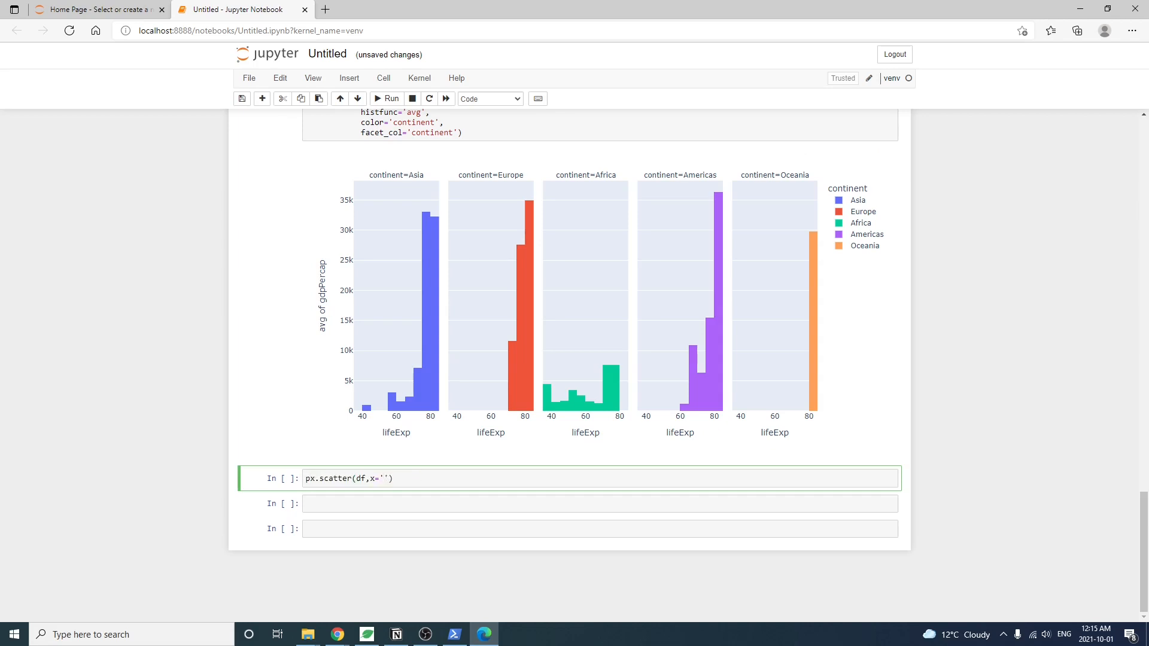
type("gdpPercap',y = 'lifeExp','color='continent',hover_name='country")
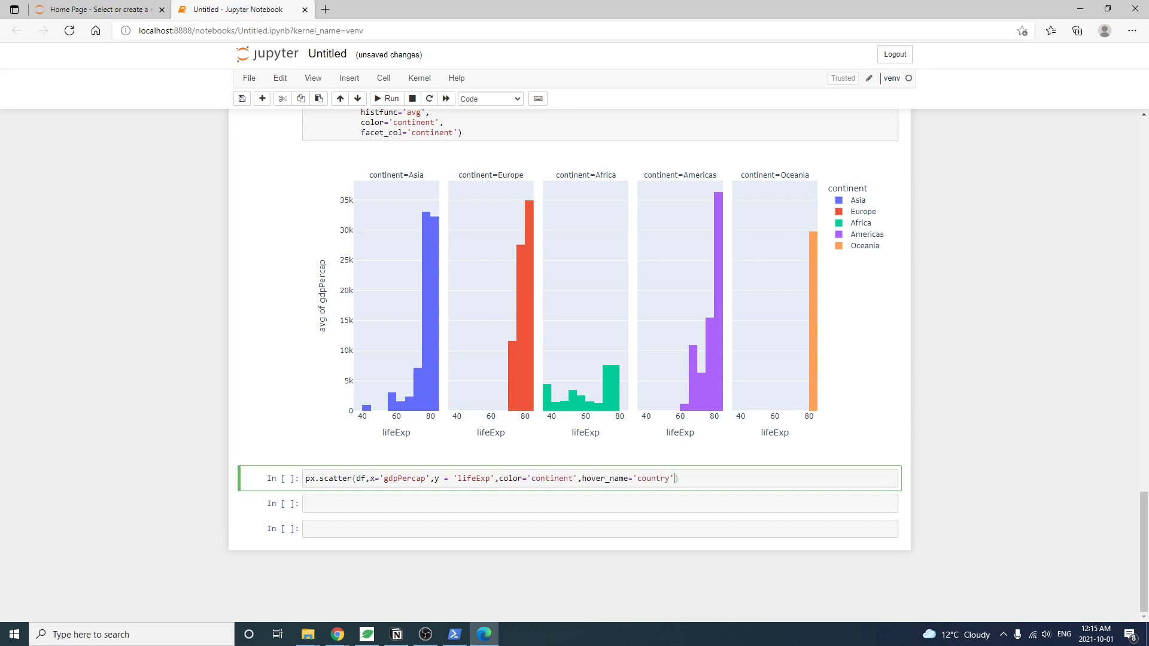
left_click(385, 98)
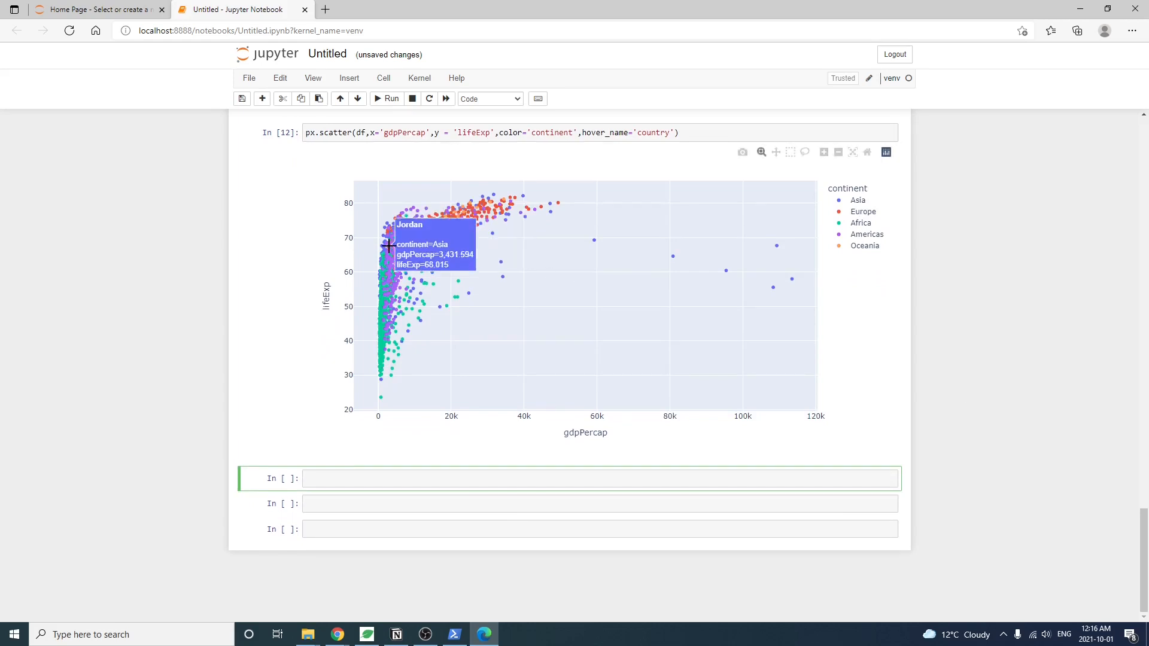
mouse_move(535, 217)
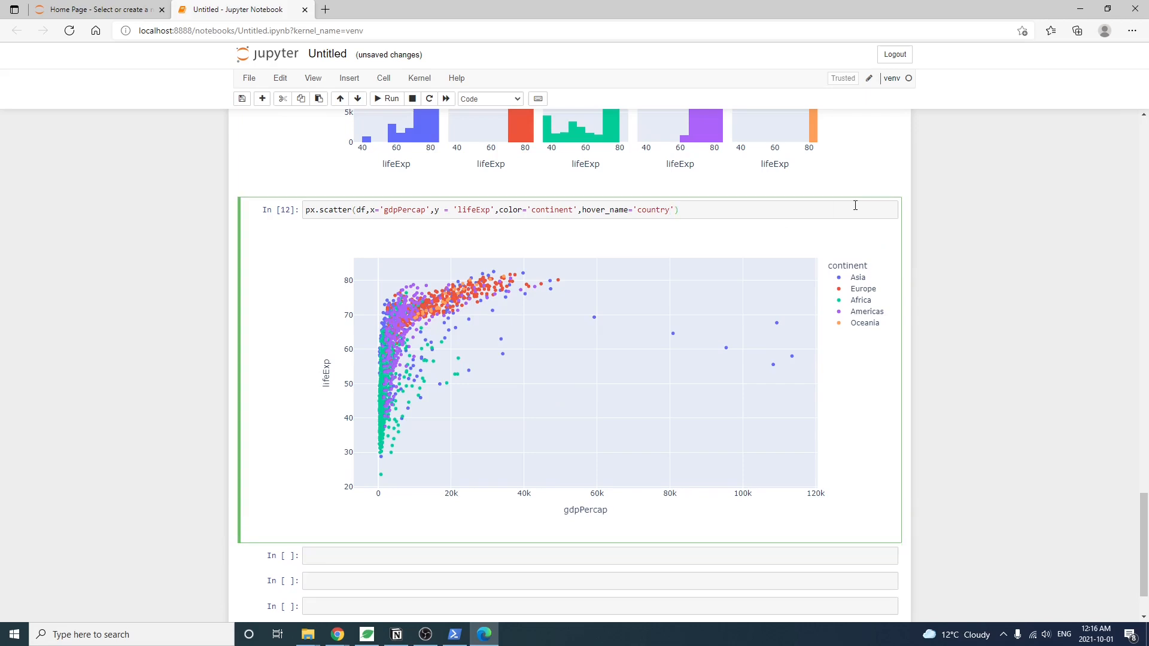
Step: Append size='pop' so marker sizes reflect population and rerun the scatter
type(",size")
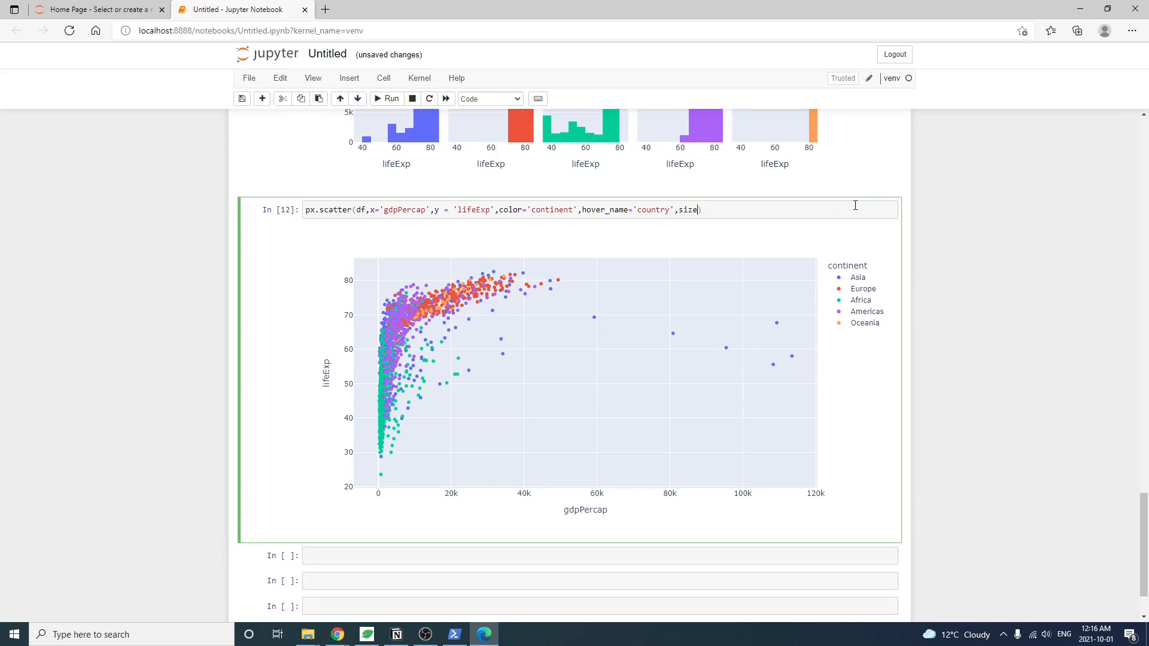
type("='pop")
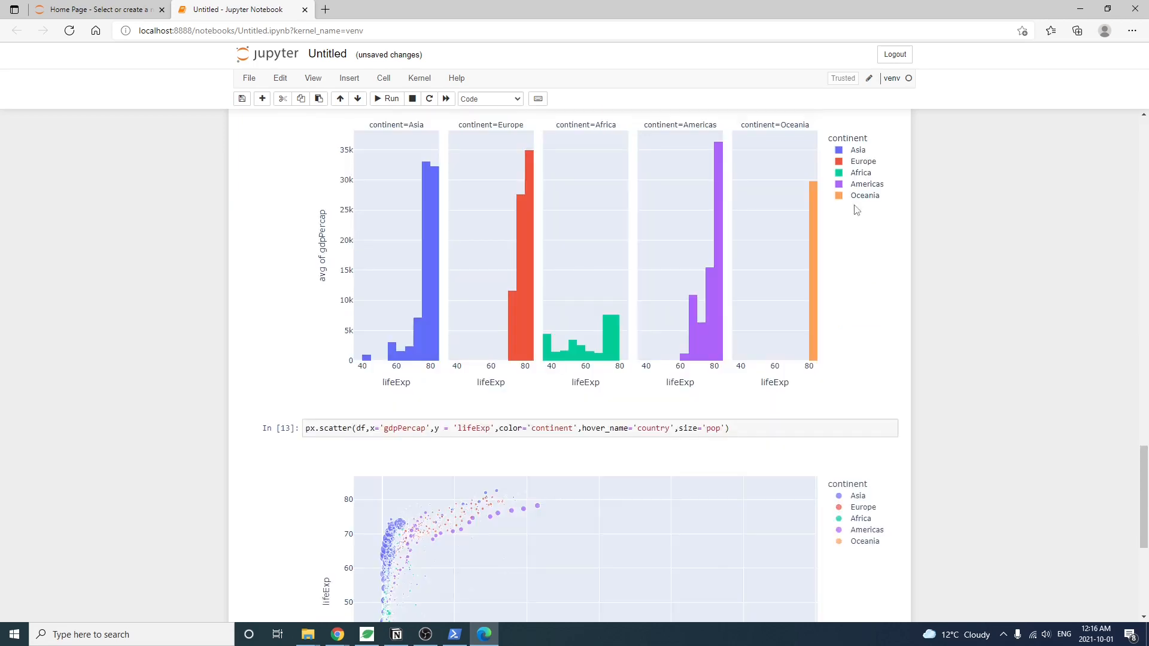
scroll("down", 3)
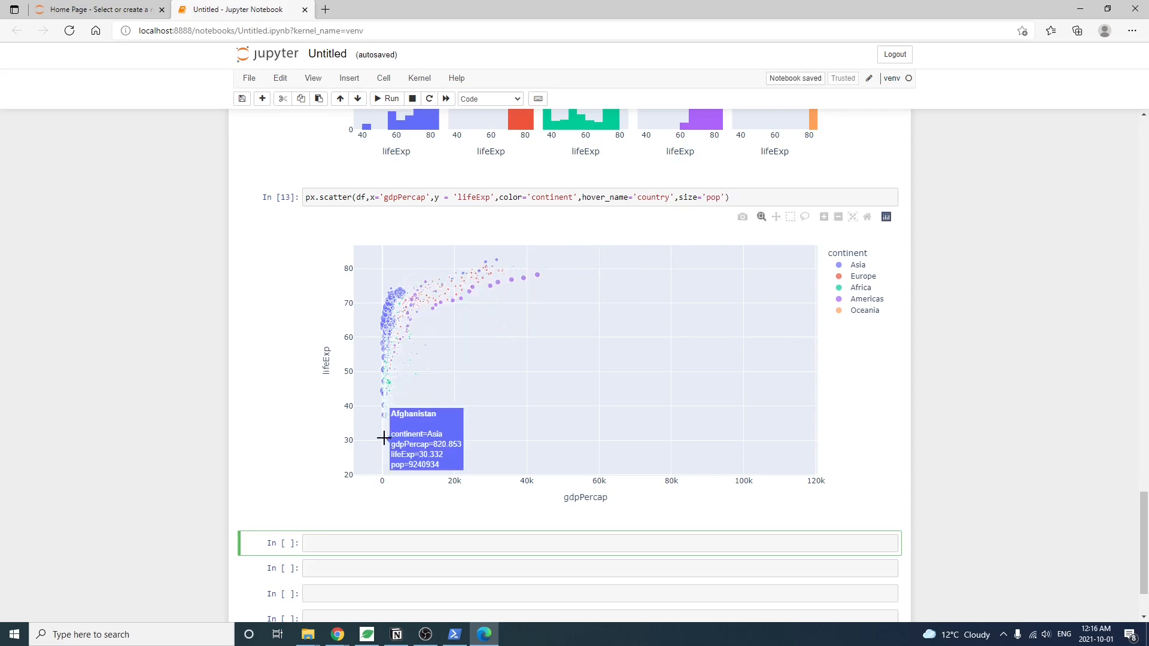
mouse_move(690, 317)
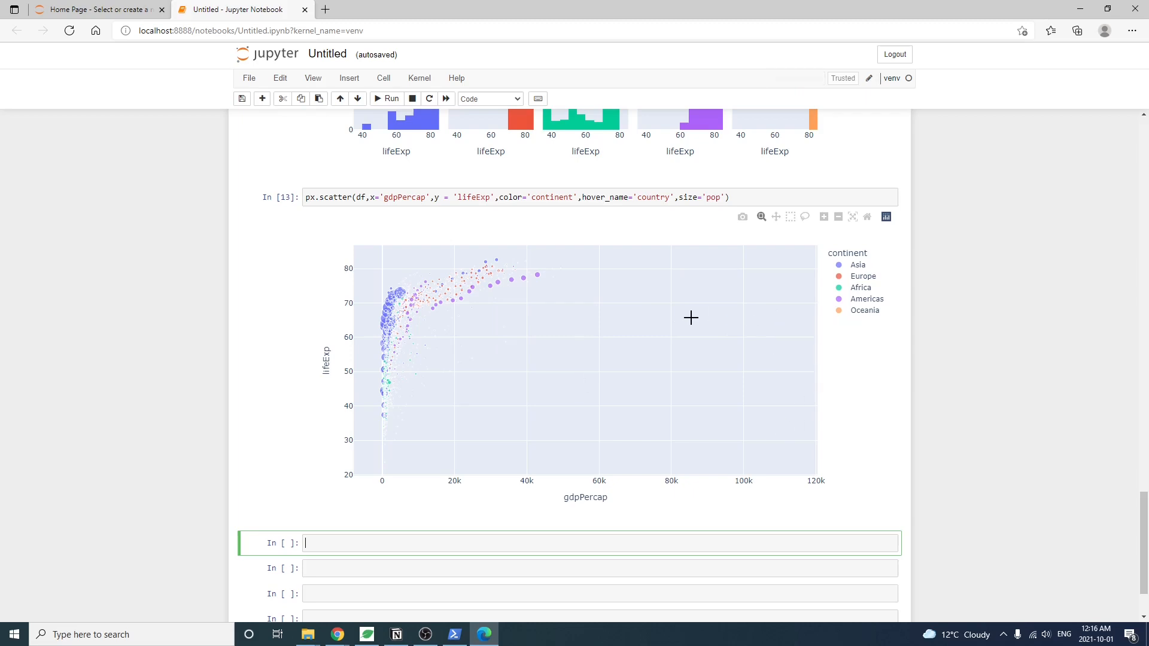
mouse_move(746, 401)
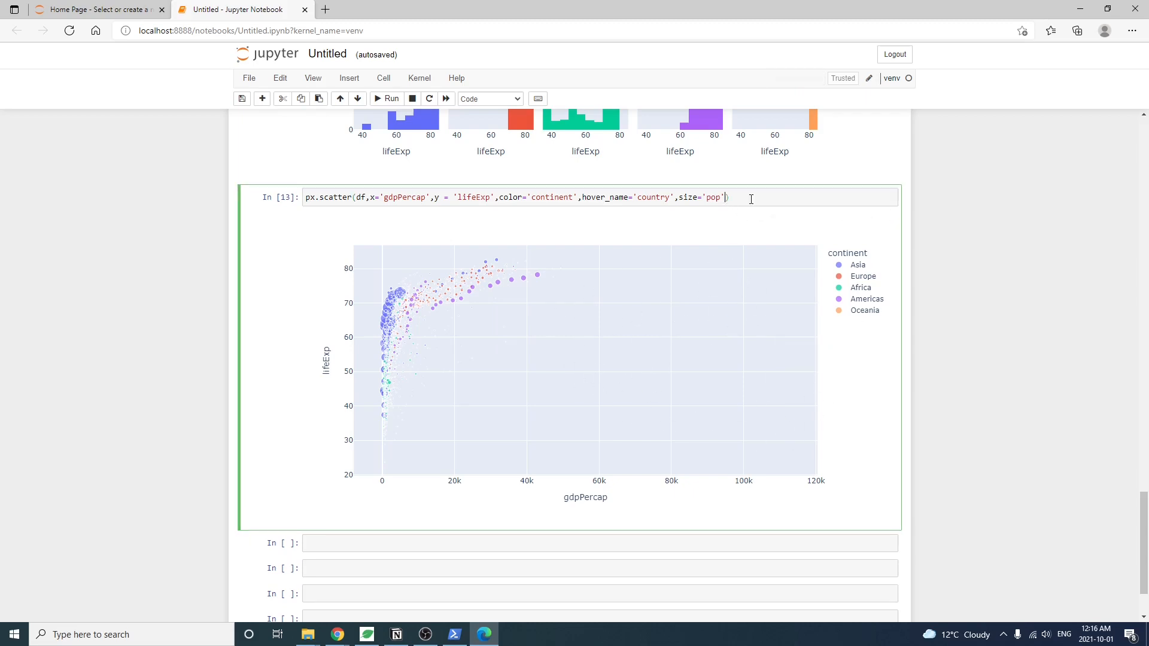
Step: Add log_x=True to px.scatter and run it, then return to the cell for further edits
type(",")
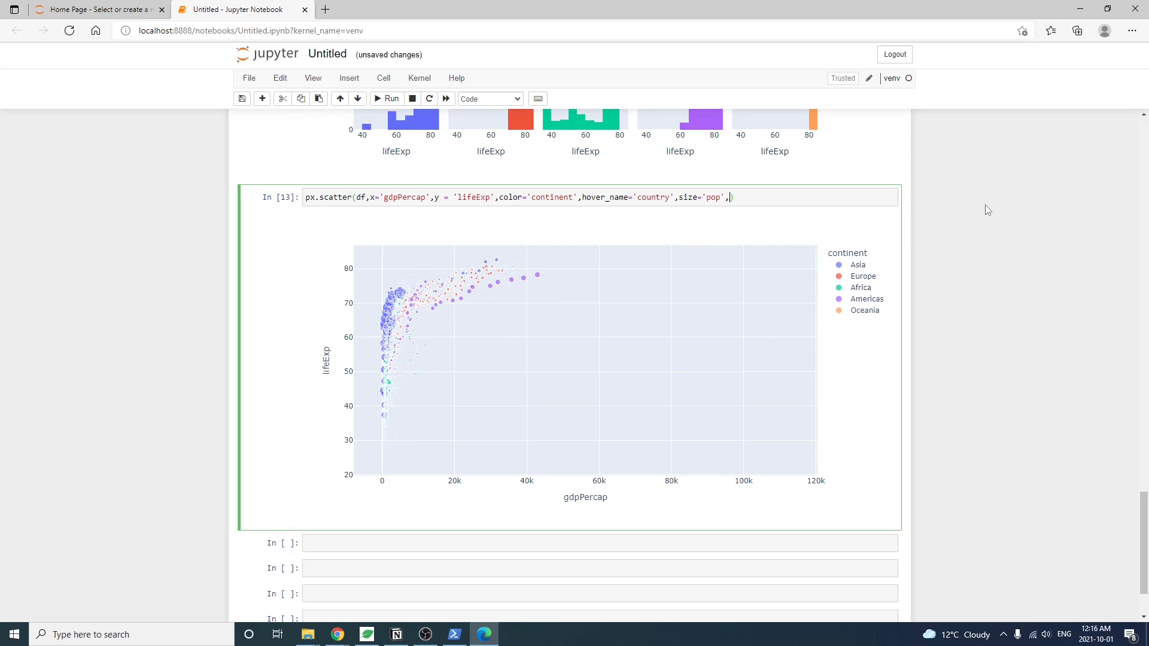
type("log_x=True")
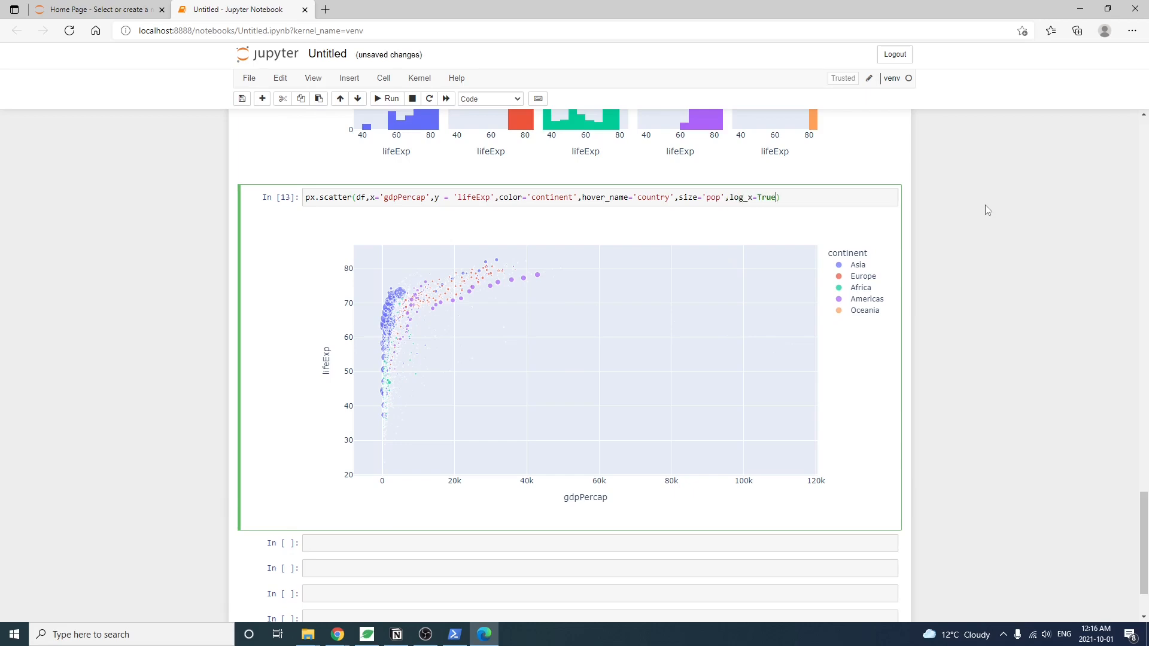
left_click(385, 98)
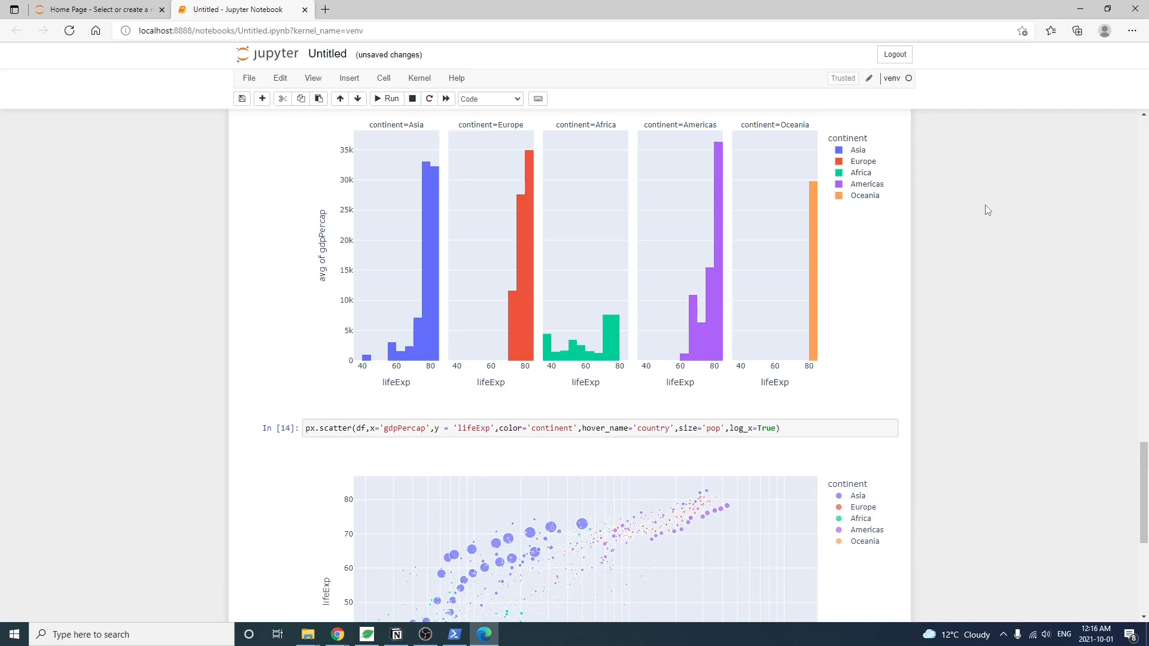
scroll("down", 3)
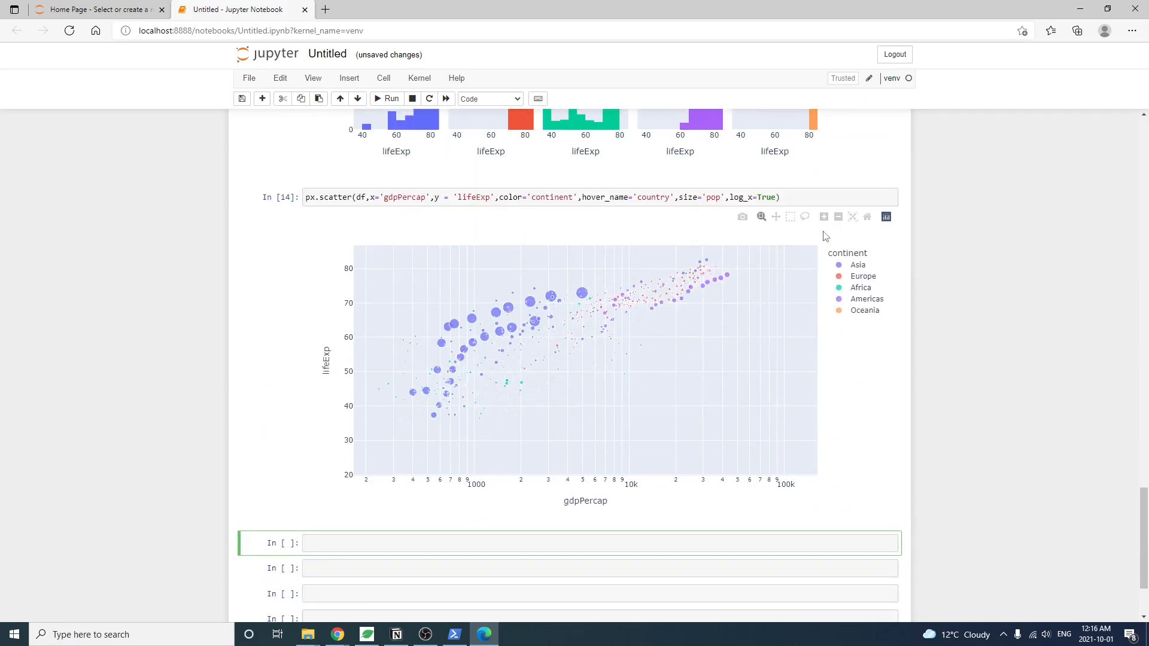
left_click(386, 98)
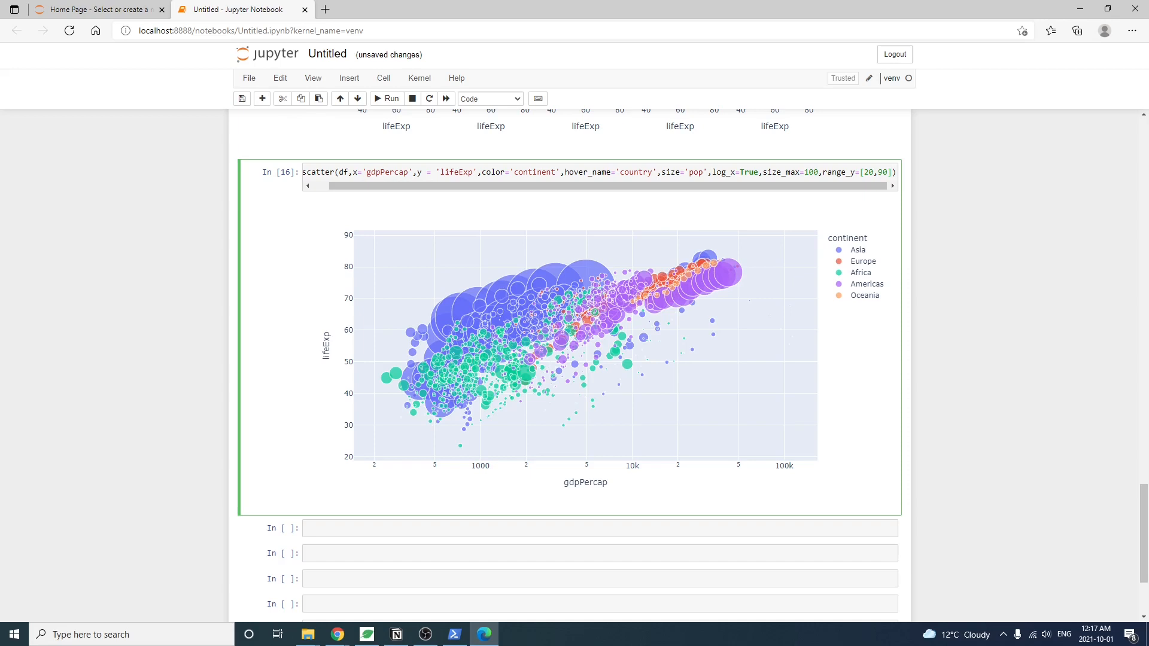
mouse_move(572, 262)
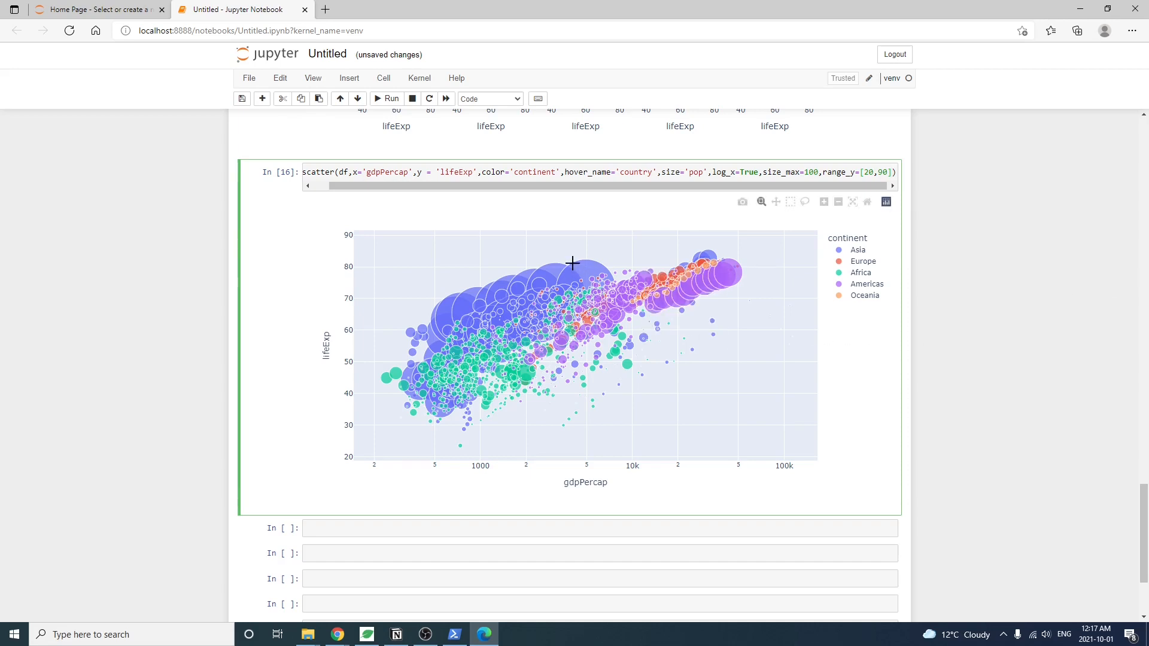
mouse_move(476, 301)
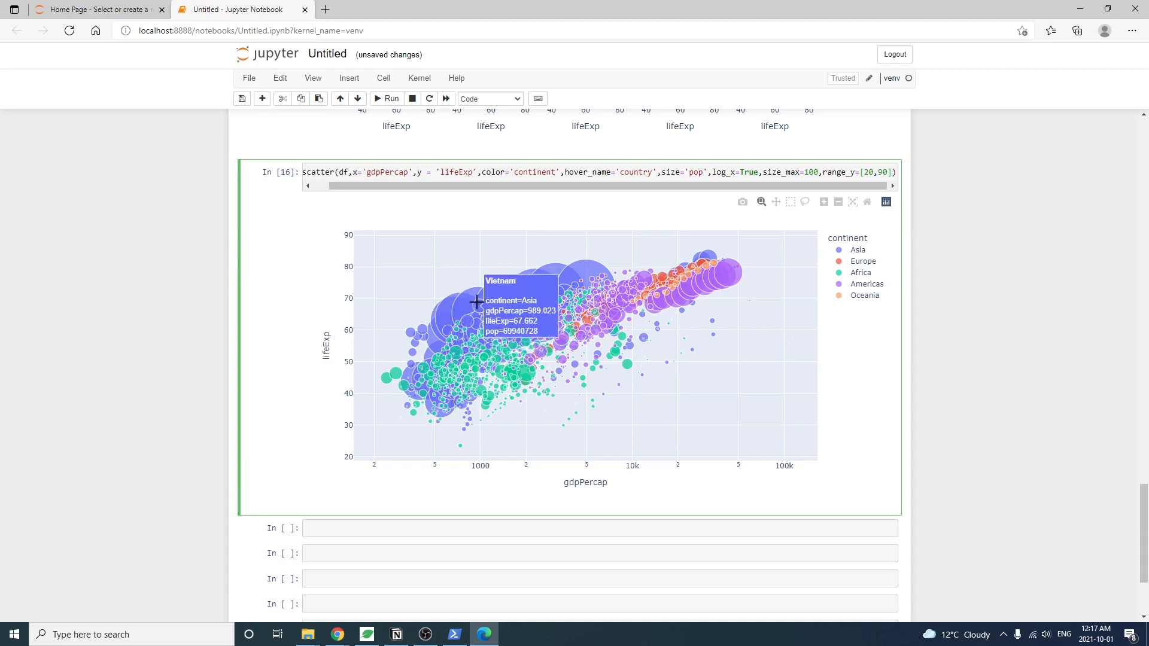
mouse_move(555, 320)
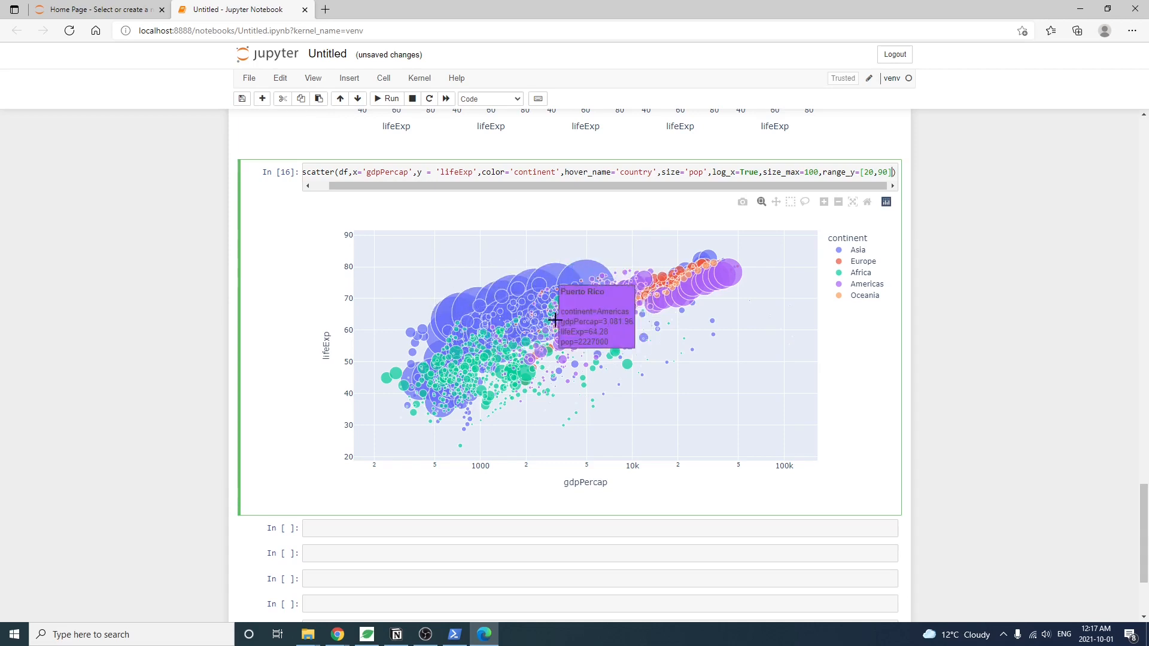
mouse_move(586, 317)
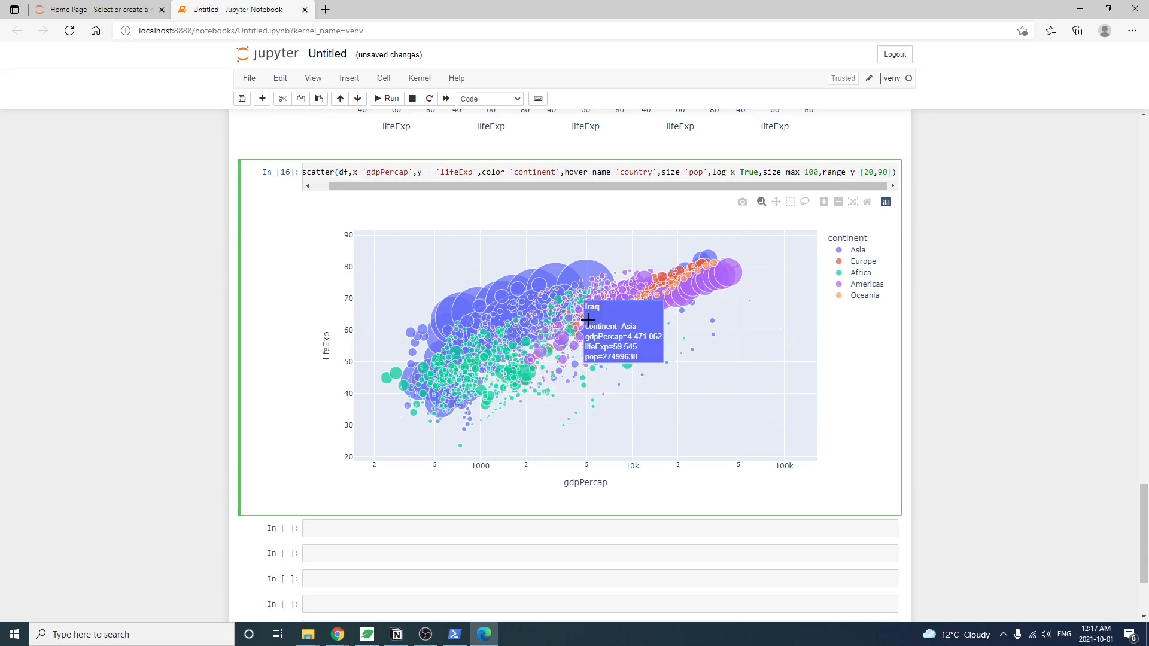
mouse_move(730, 264)
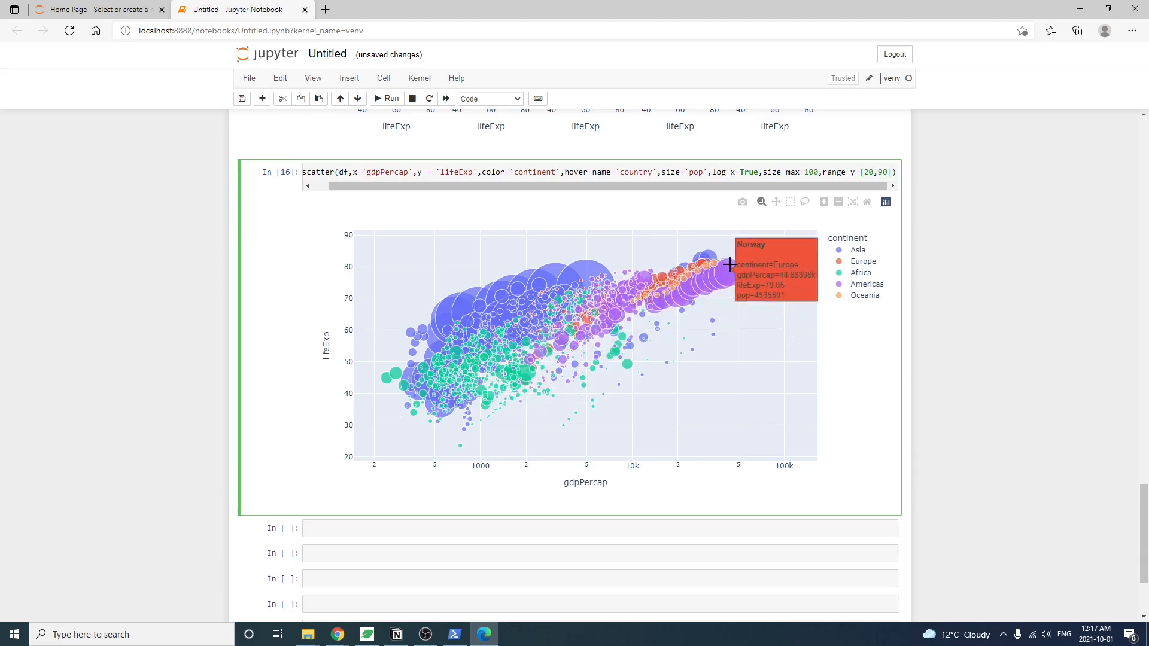
mouse_move(605, 313)
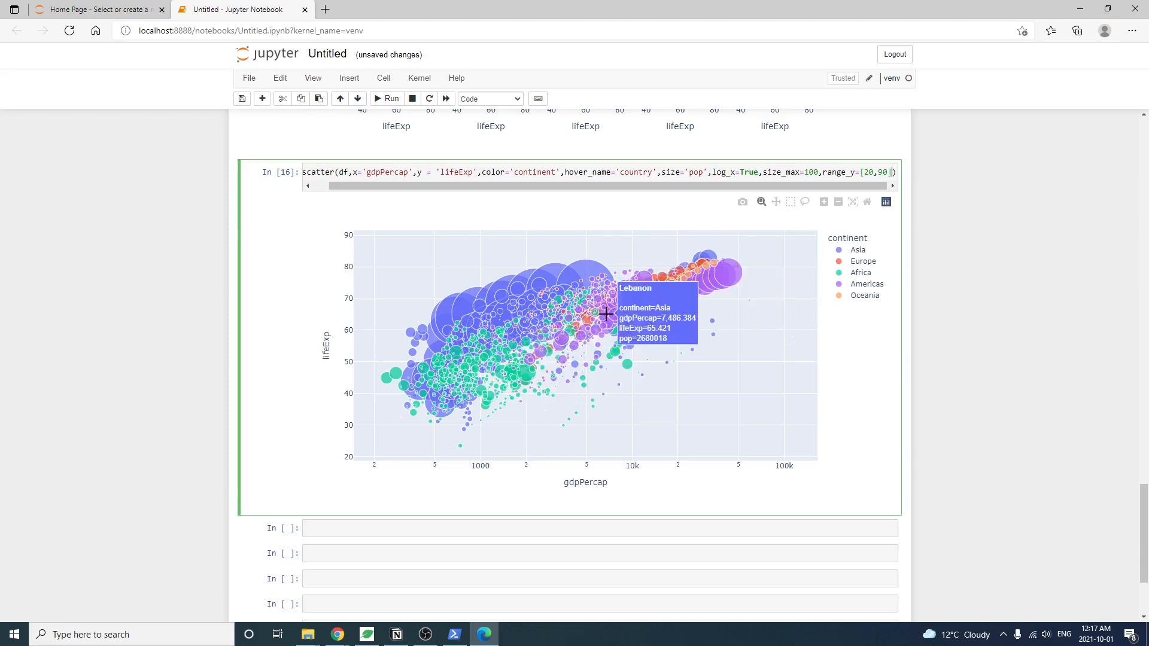
mouse_move(627, 281)
type(", anim")
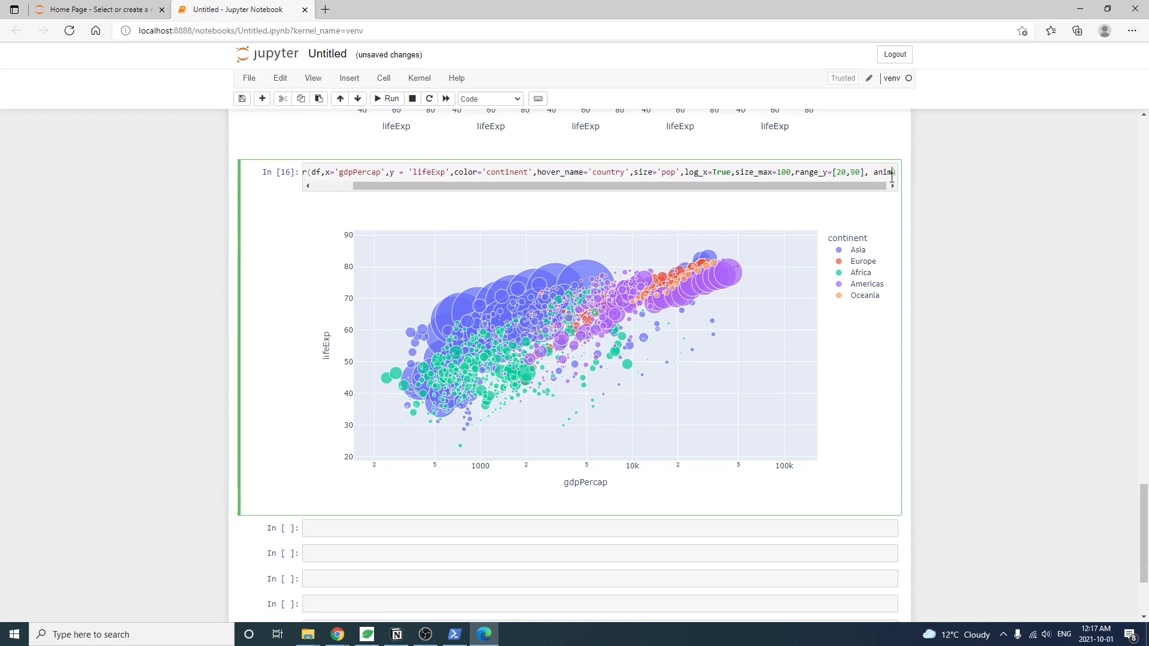
Step: Play the year-by-year bubble-chart animation from 1952 using the chart's play control
scroll("right", 3)
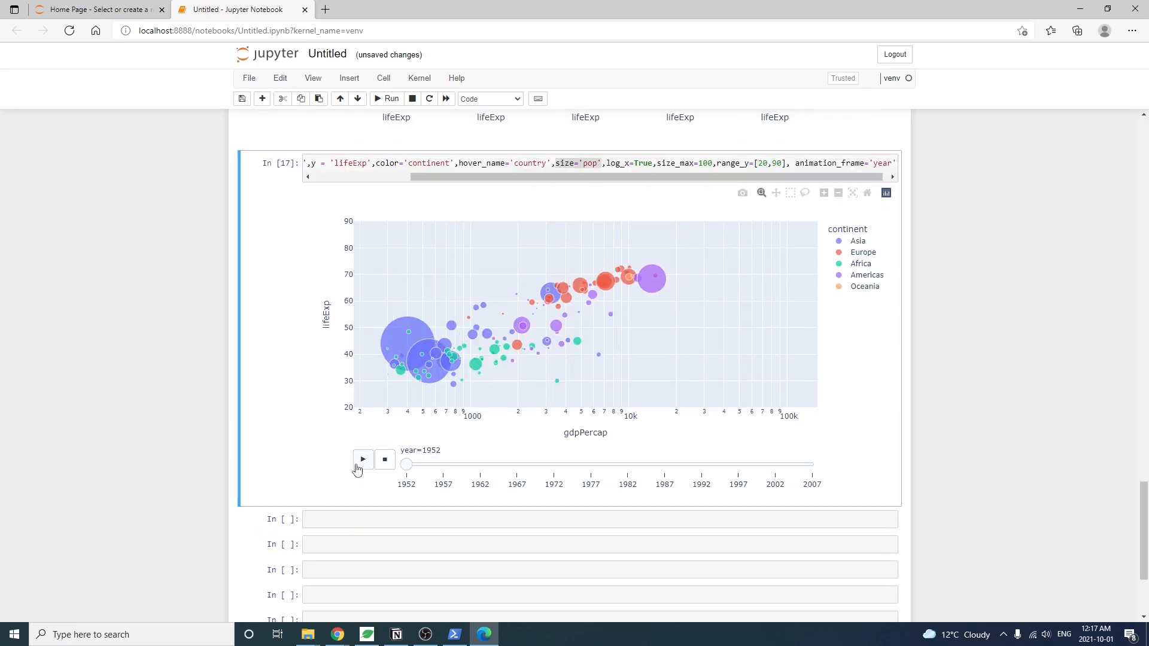
left_click(362, 459)
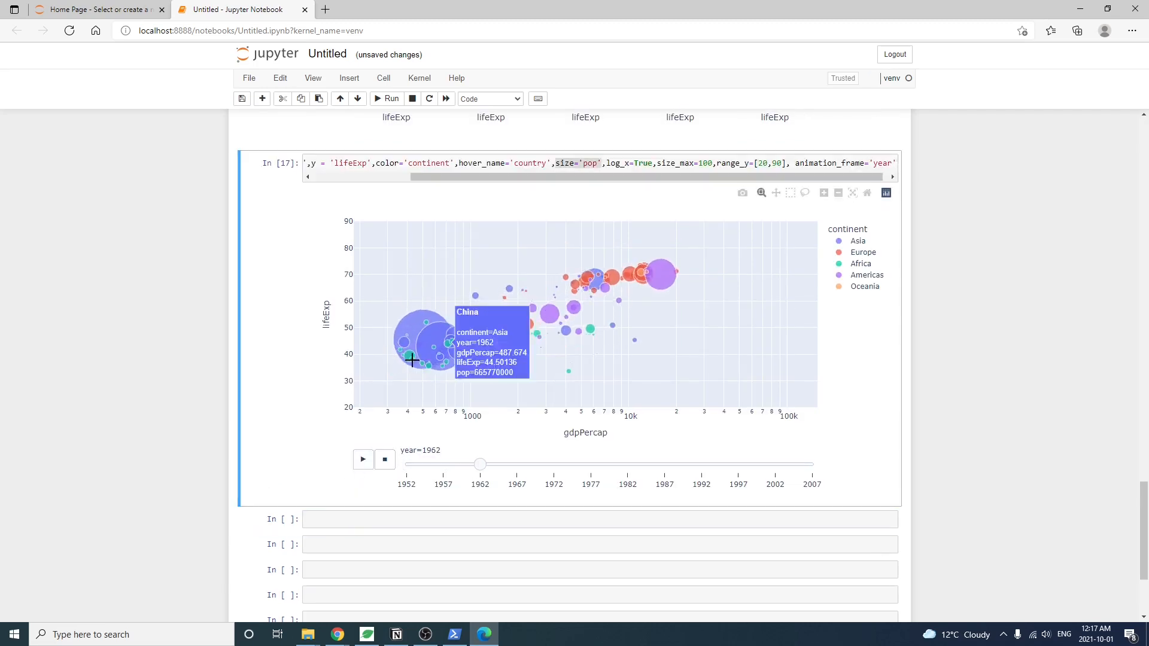